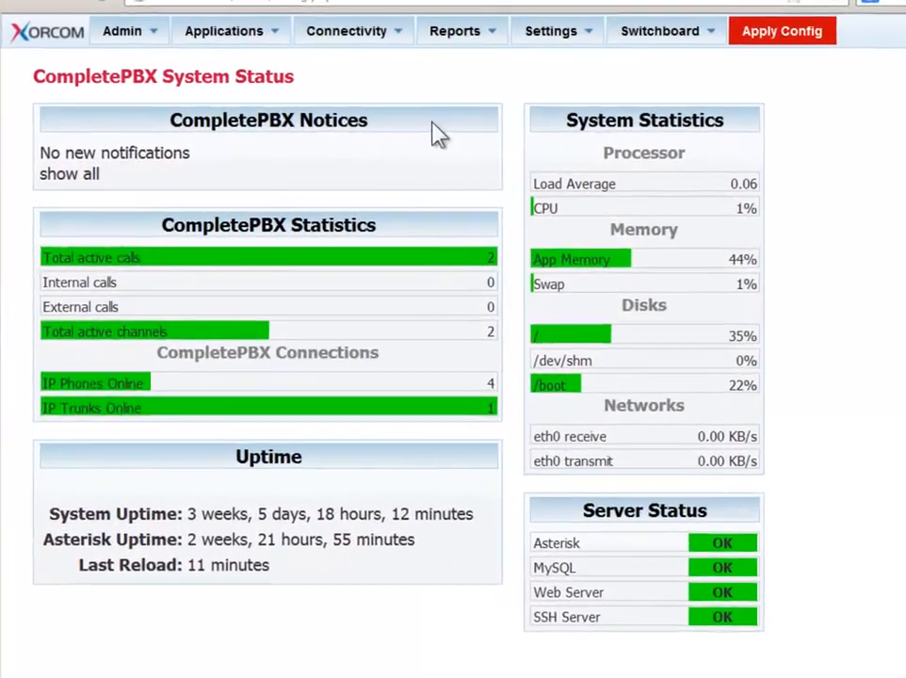
- Open the blank Add Queue form from the Applications > Queues menu
{"action": "left_click", "coordinate": [224, 30]}
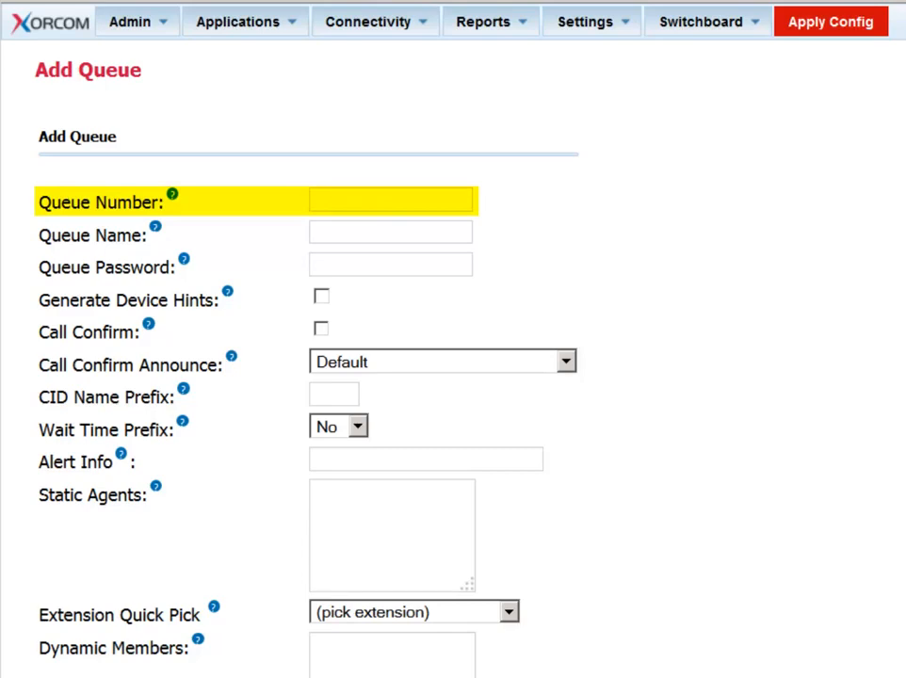
- Enter queue number 8005 and queue name 'Bank Account Queries'
{"action": "left_click", "coordinate": [390, 200]}
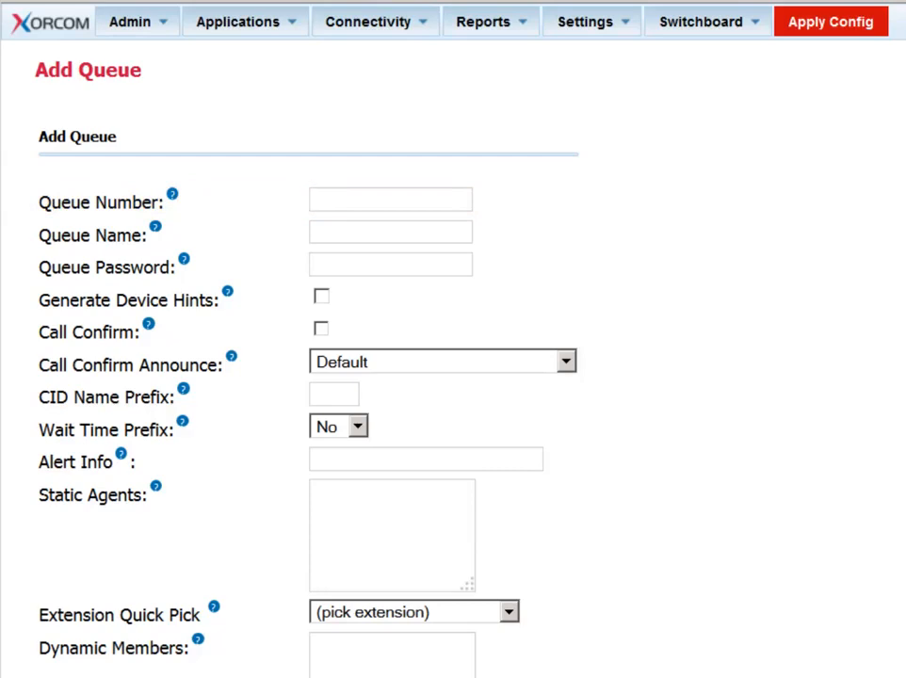
{"action": "type", "text": "8005"}
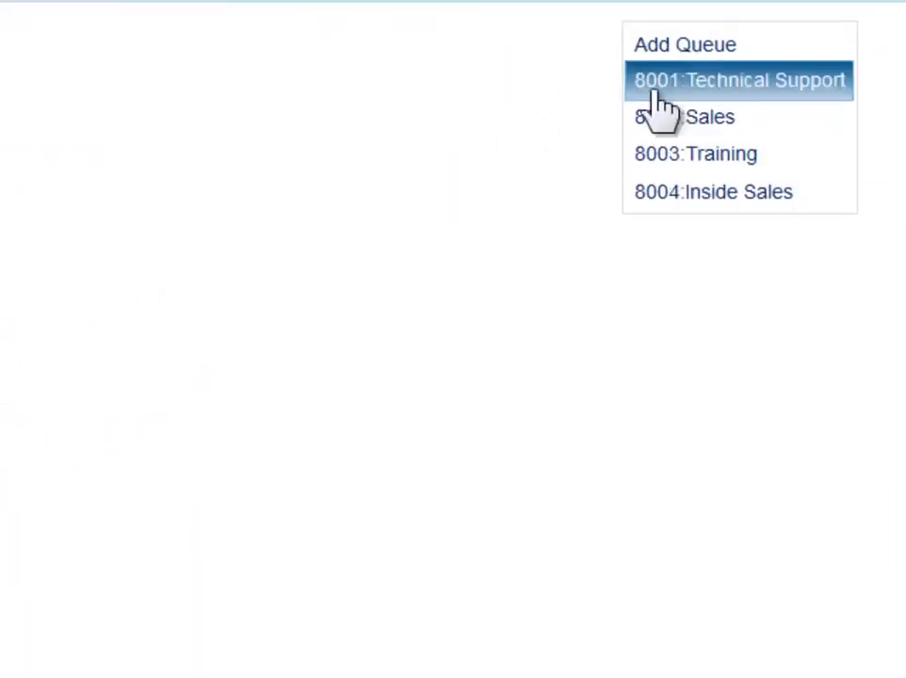
{"action": "mouse_move", "coordinate": [748, 424]}
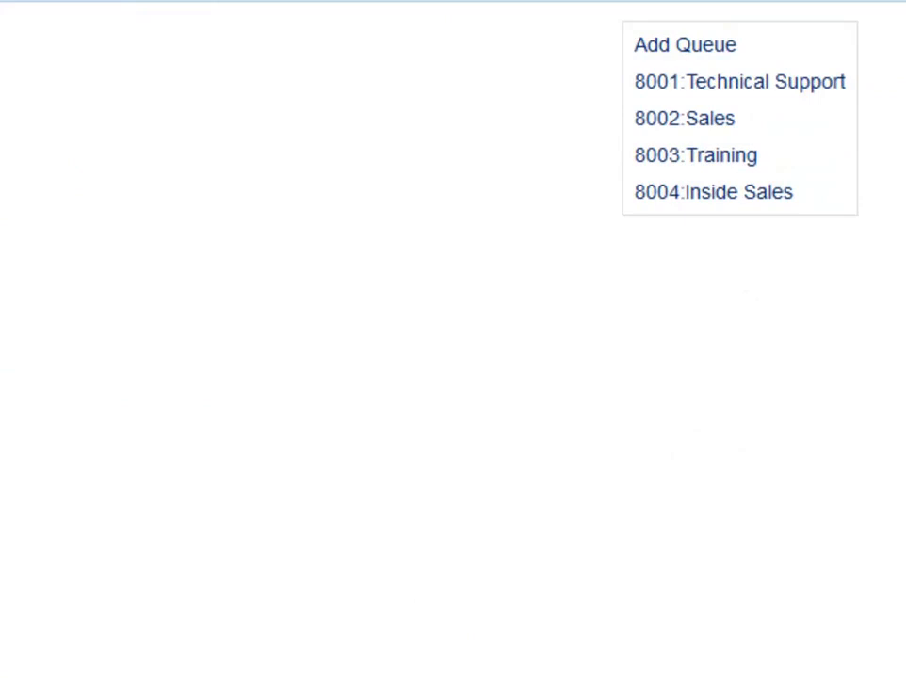
{"action": "left_click", "coordinate": [684, 45]}
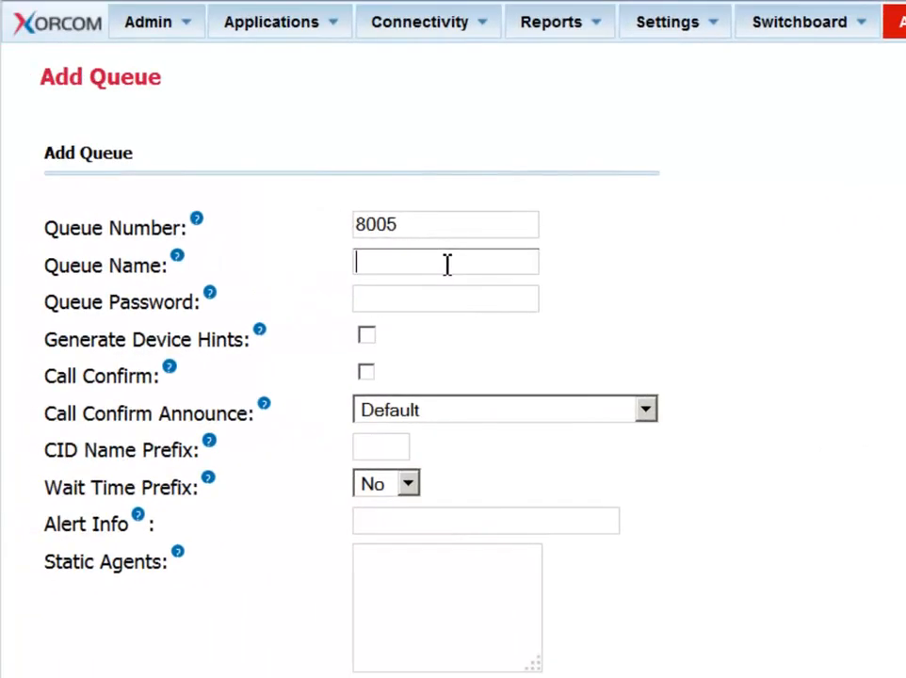
{"action": "type", "text": "Bank A"}
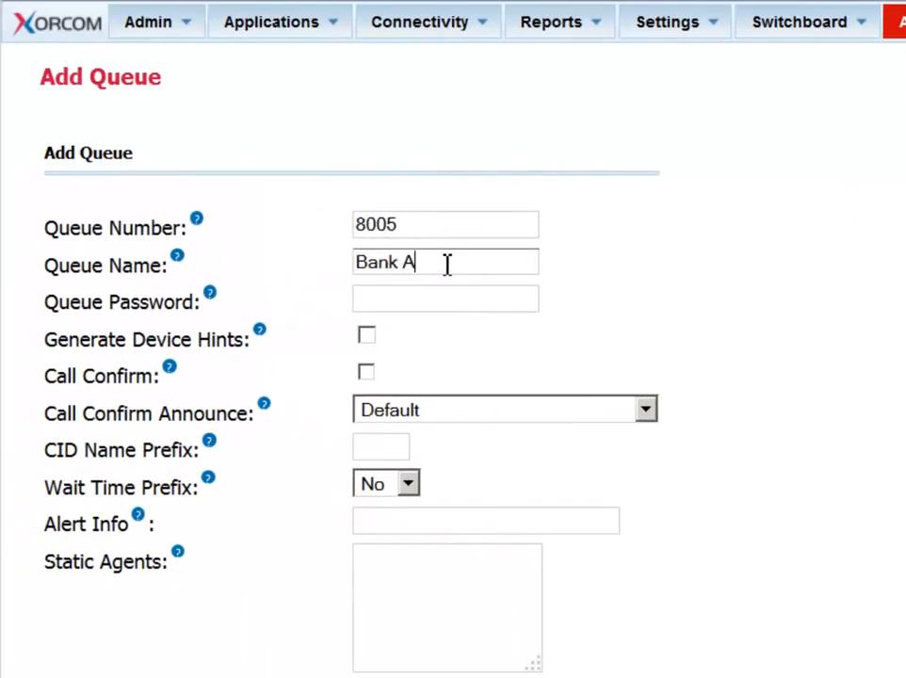
{"action": "type", "text": "ccount"}
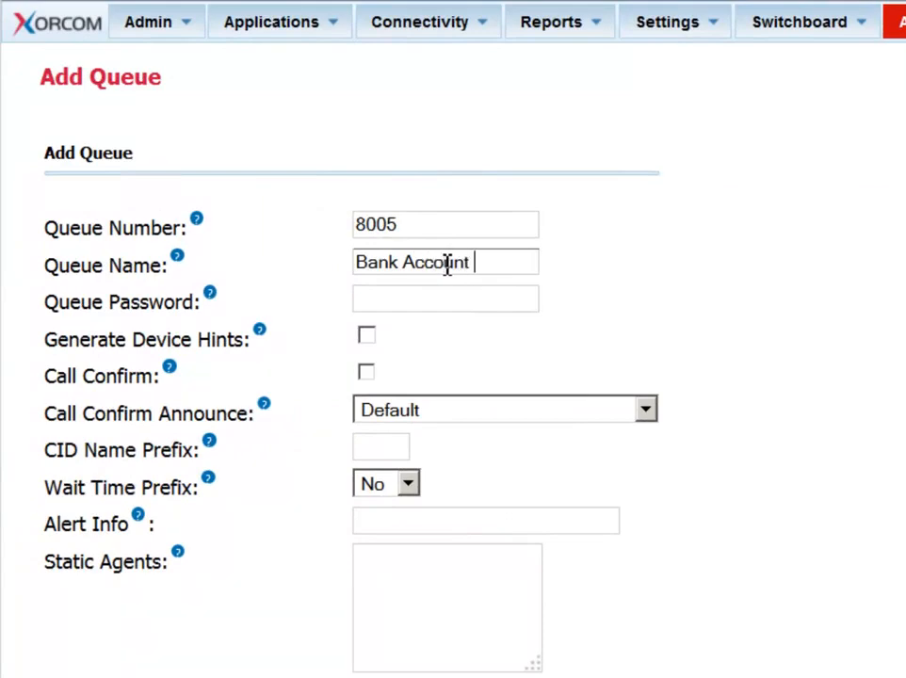
{"action": "type", "text": "Que"}
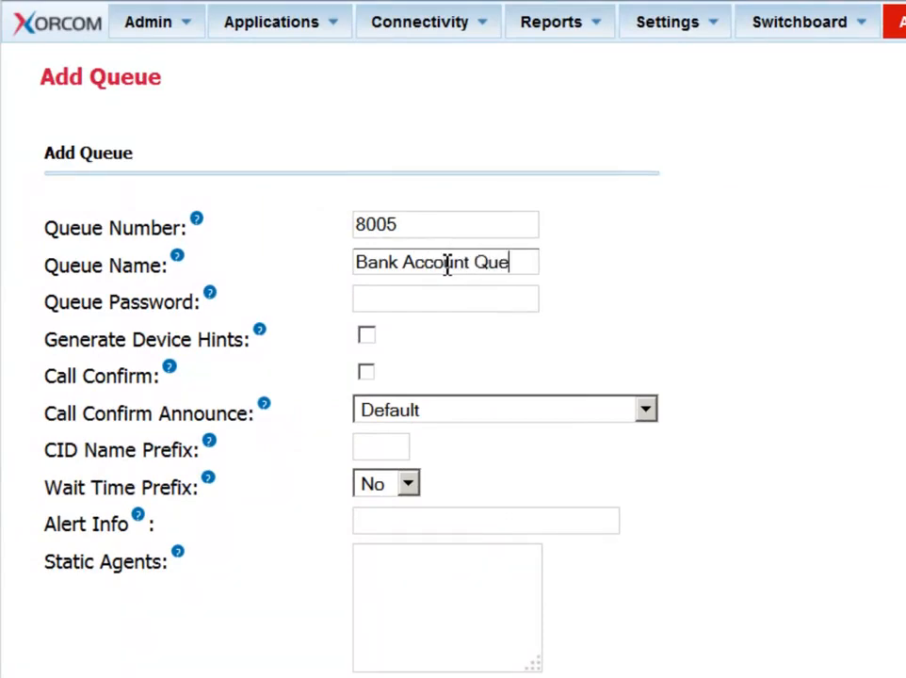
{"action": "type", "text": "ries"}
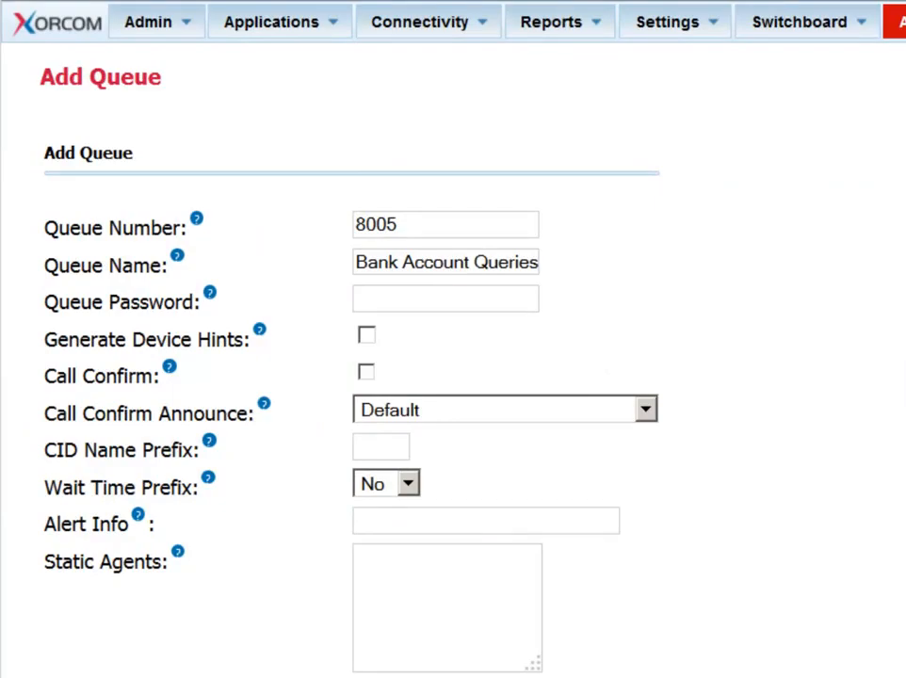
{"action": "scroll", "scroll_direction": "down", "scroll_amount": 3}
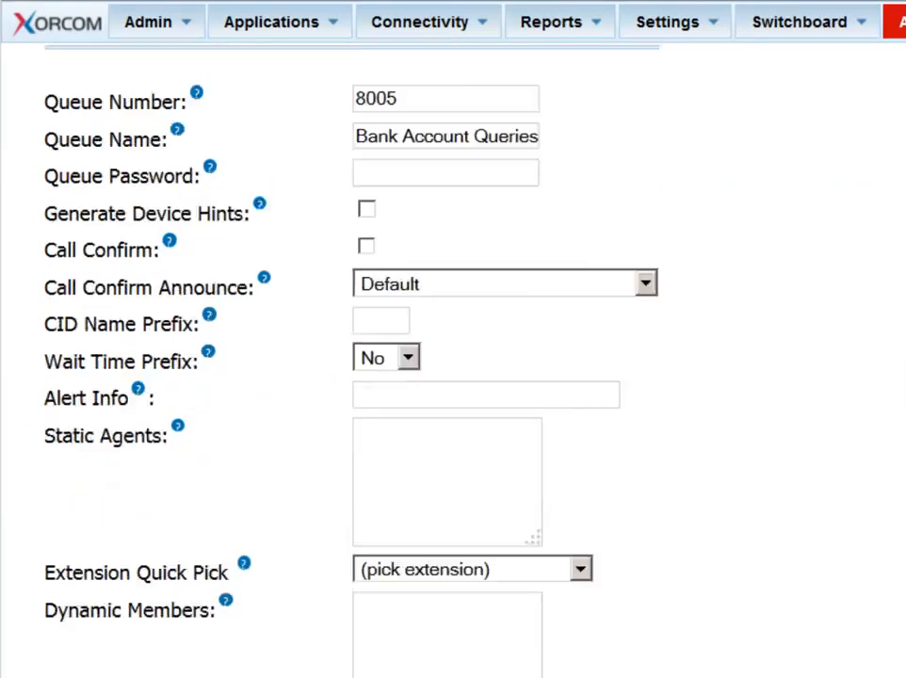
- Set the fail-over destination to Voicemail, <2098> Virtual Voicemail (busy)
{"action": "scroll", "scroll_direction": "down", "scroll_amount": 3}
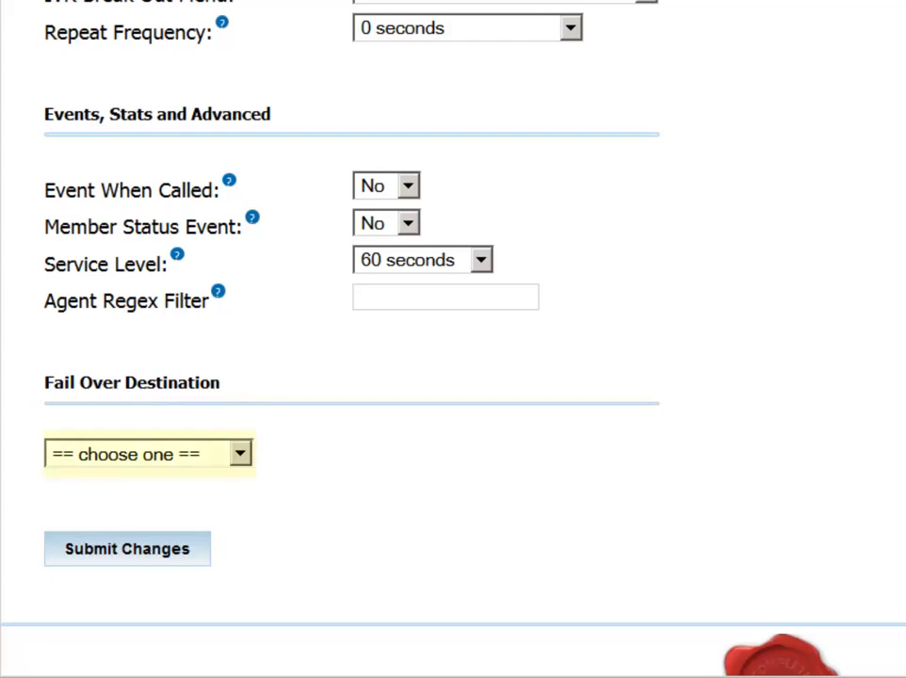
{"action": "left_click", "coordinate": [238, 453]}
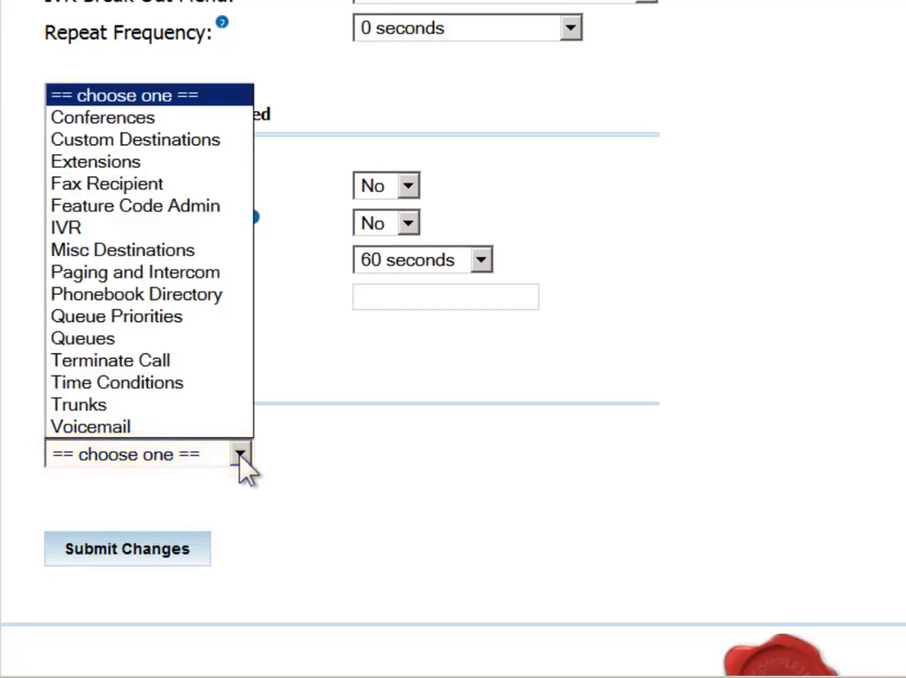
{"action": "mouse_move", "coordinate": [91, 427]}
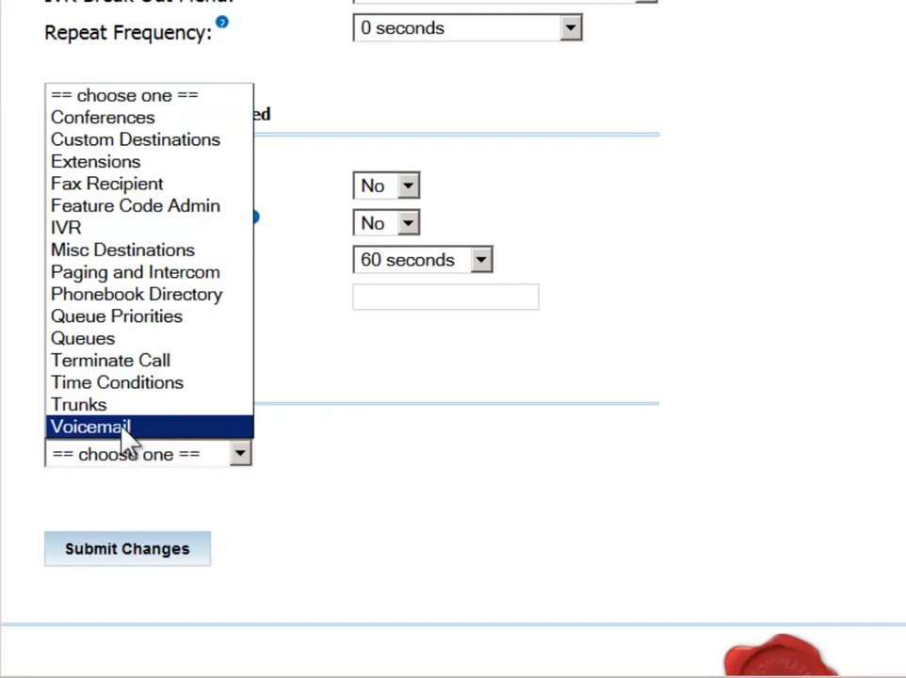
{"action": "left_click", "coordinate": [89, 427]}
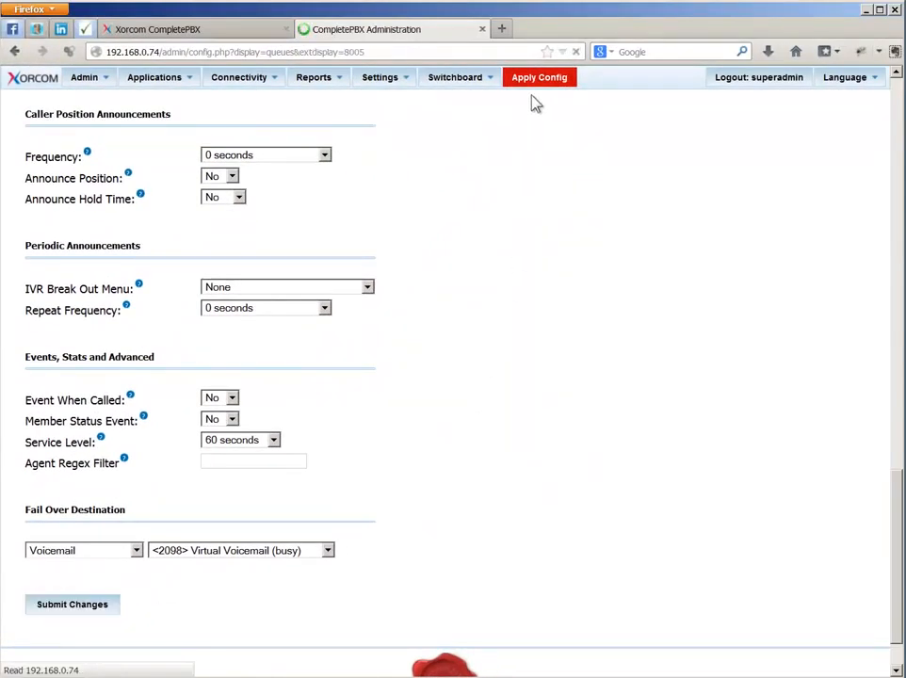
{"action": "left_click", "coordinate": [72, 603]}
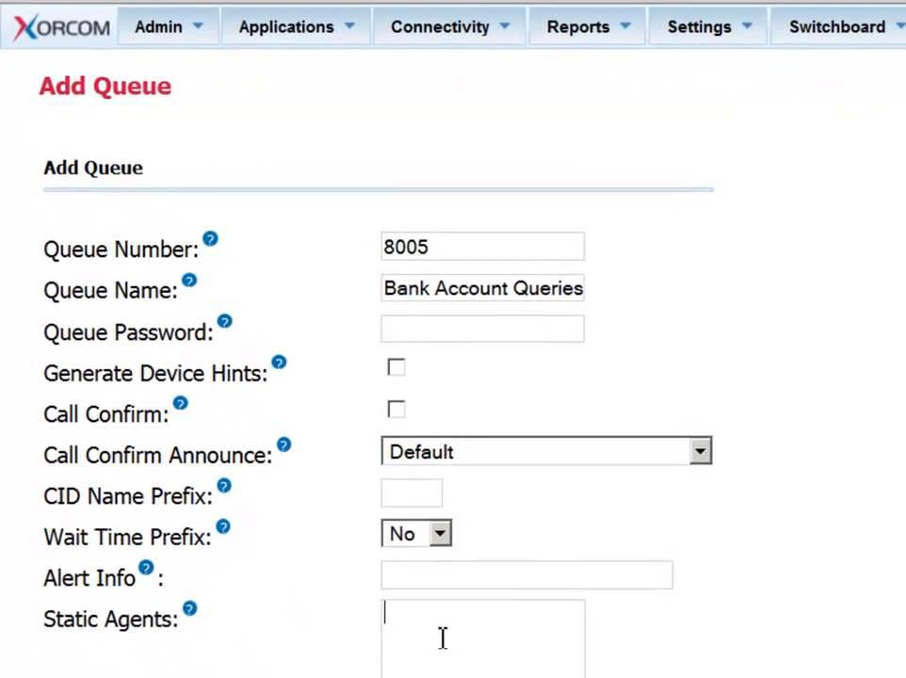
{"action": "left_click", "coordinate": [481, 328]}
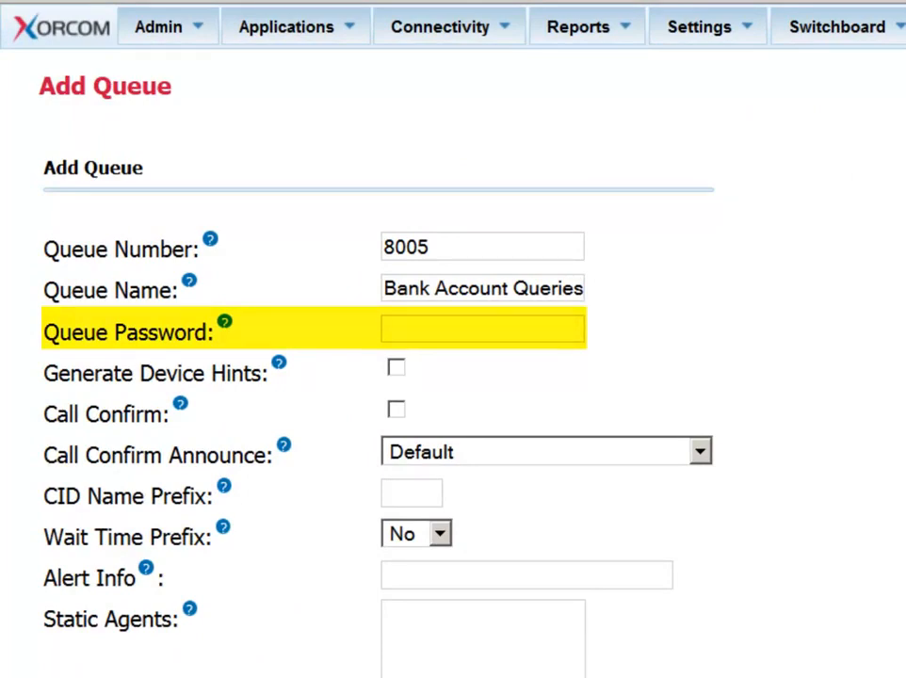
{"action": "scroll", "scroll_direction": "down", "scroll_amount": 3}
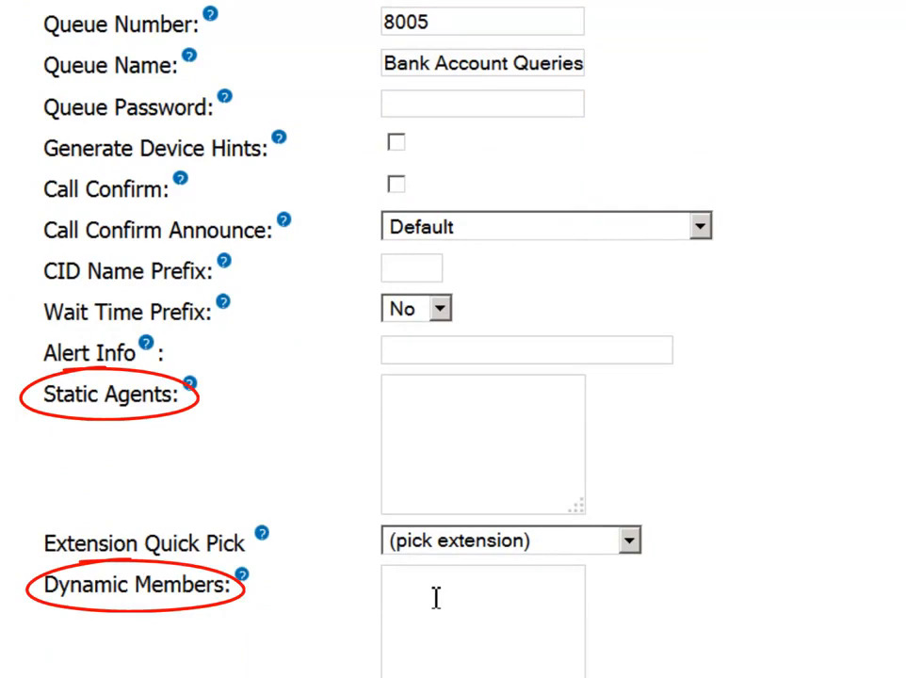
{"action": "left_click", "coordinate": [480, 617]}
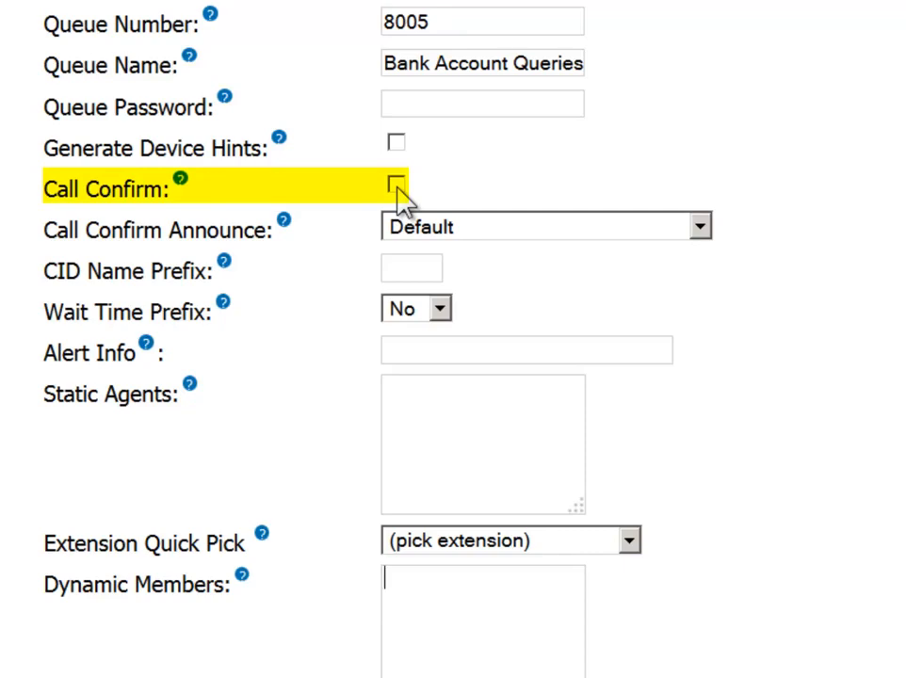
- Turn on Call Confirm, set CID Name Prefix to 'Bank' and Wait Time Prefix to Yes
{"action": "left_click", "coordinate": [395, 183]}
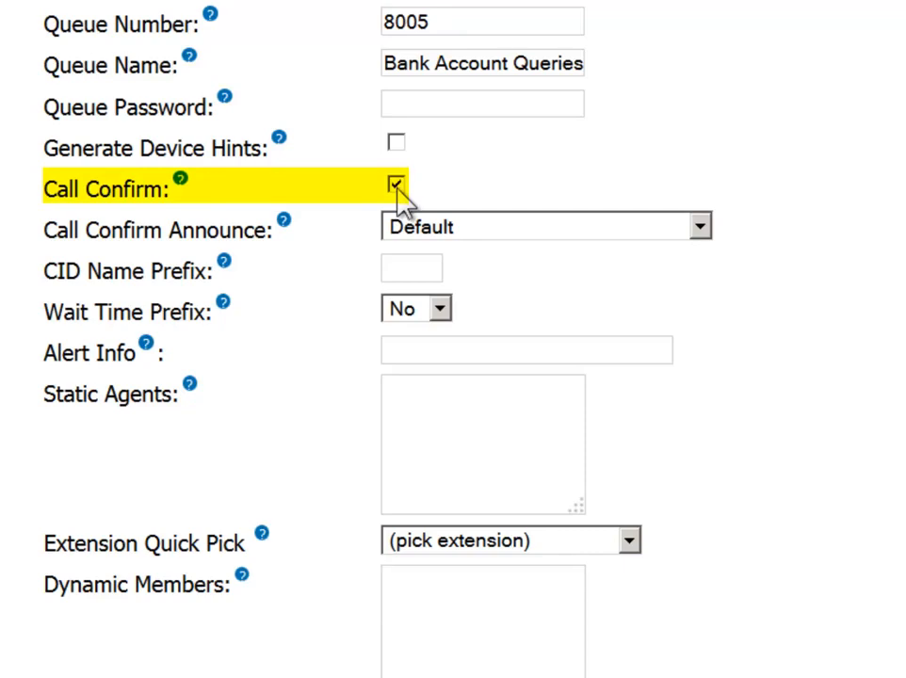
{"action": "mouse_move", "coordinate": [676, 205]}
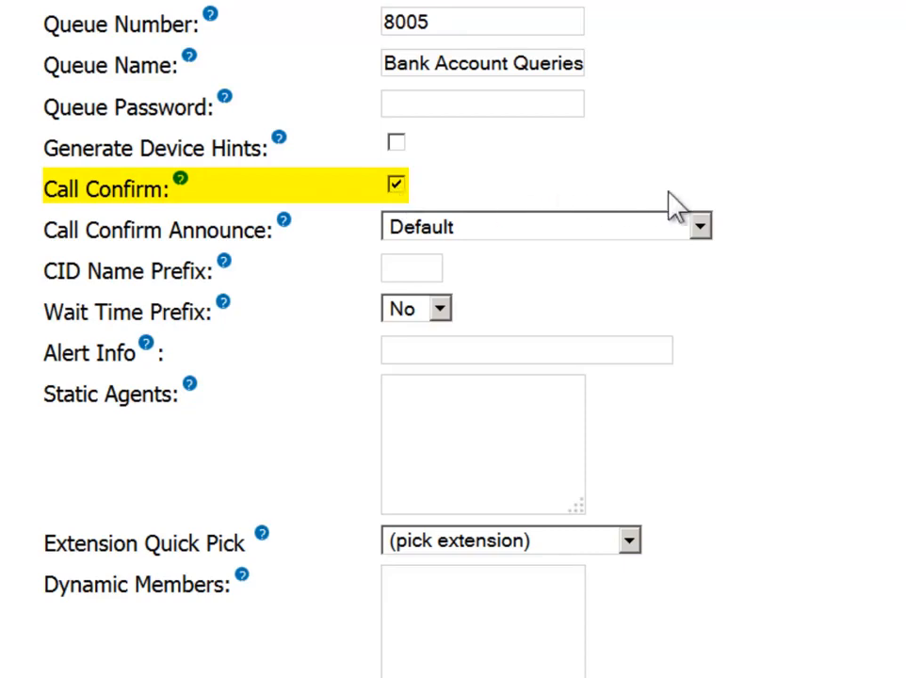
{"action": "mouse_move", "coordinate": [761, 327]}
{"action": "type", "text": "B"}
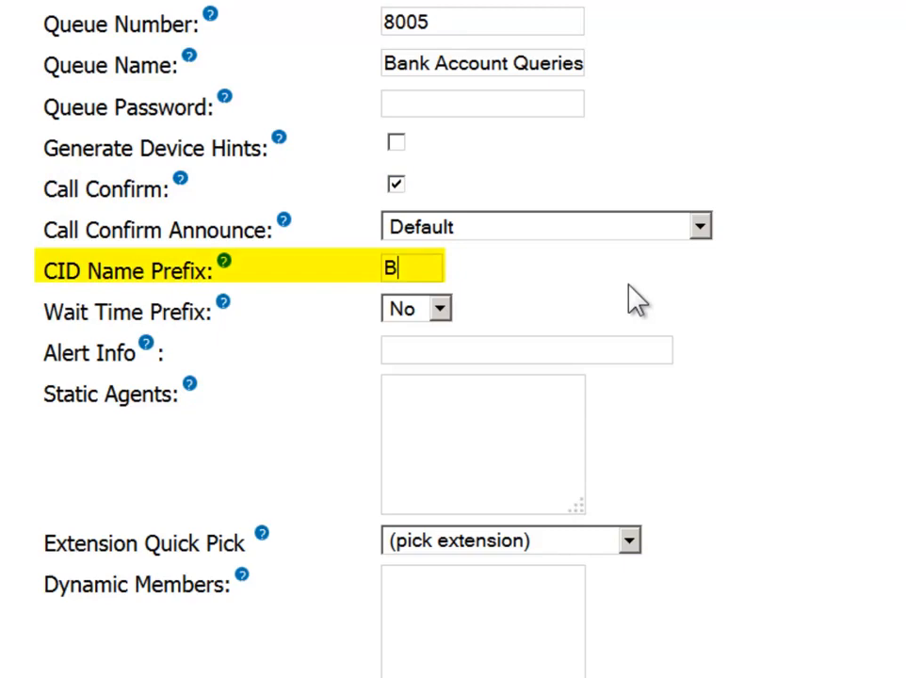
{"action": "type", "text": "ank"}
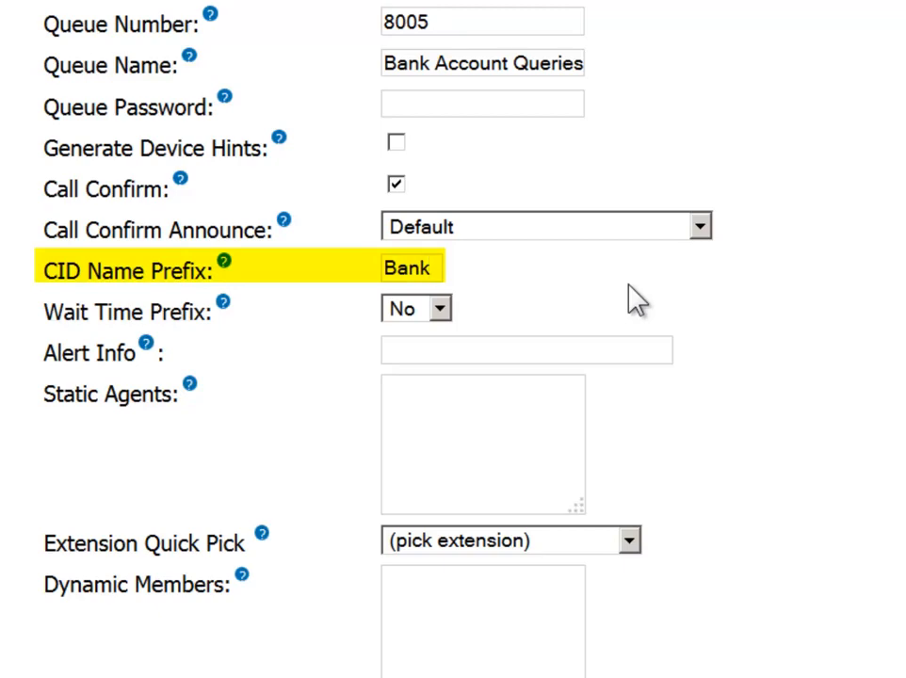
{"action": "left_click", "coordinate": [405, 269]}
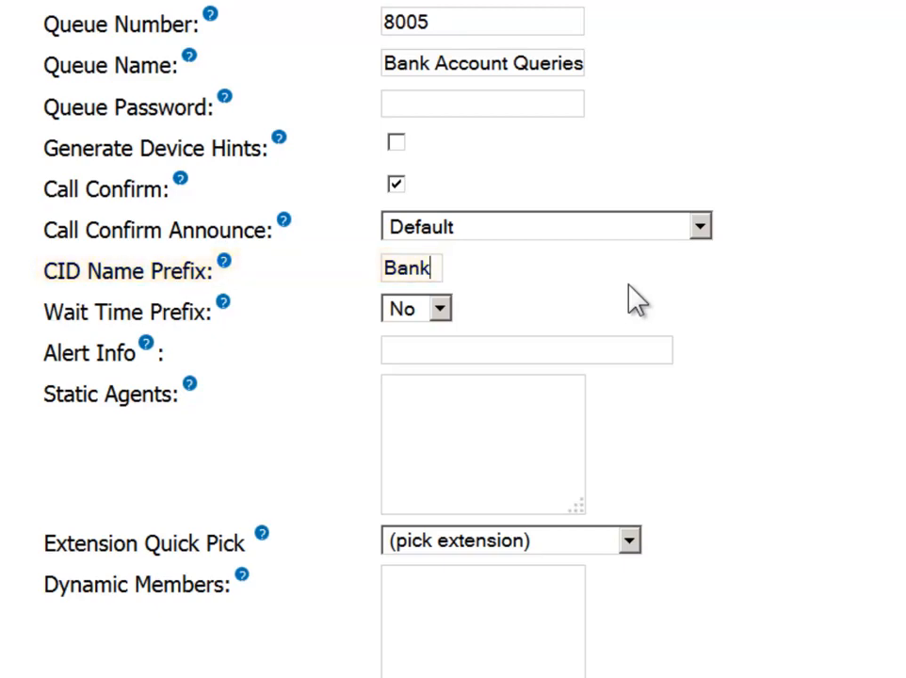
{"action": "mouse_move", "coordinate": [557, 327]}
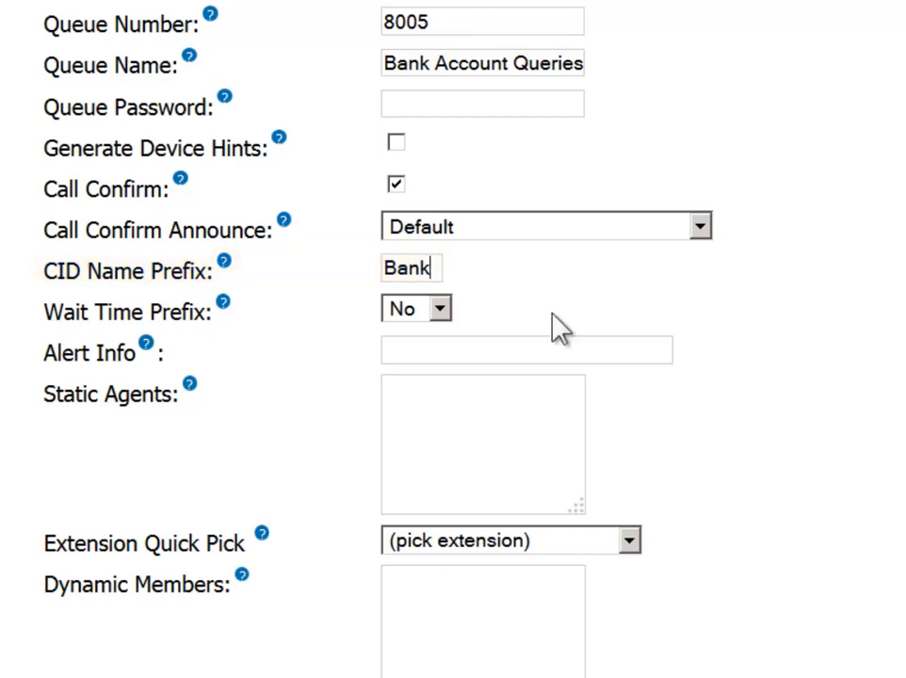
{"action": "left_click", "coordinate": [416, 308]}
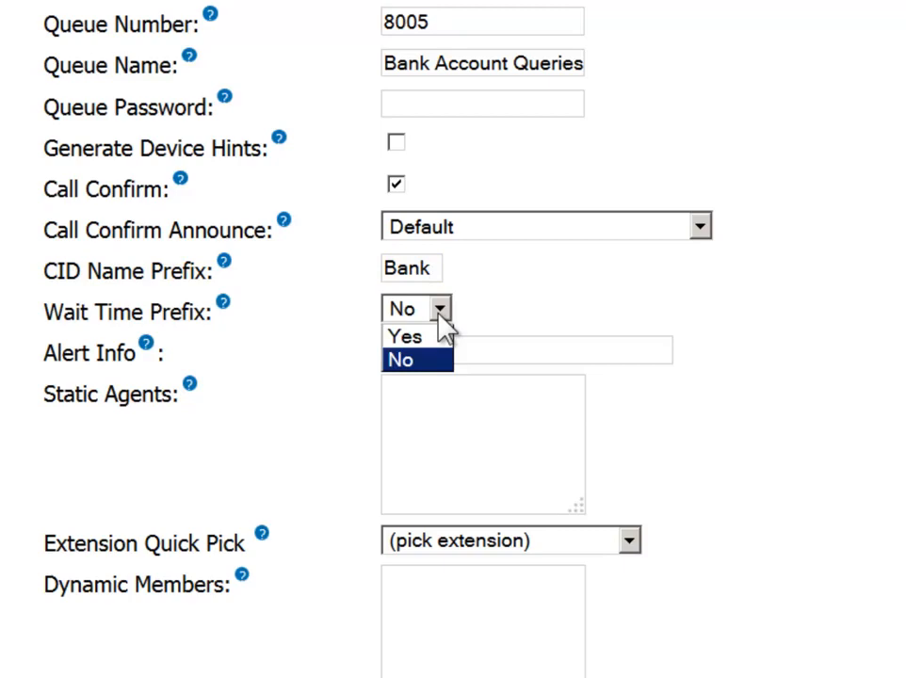
{"action": "left_click", "coordinate": [404, 336]}
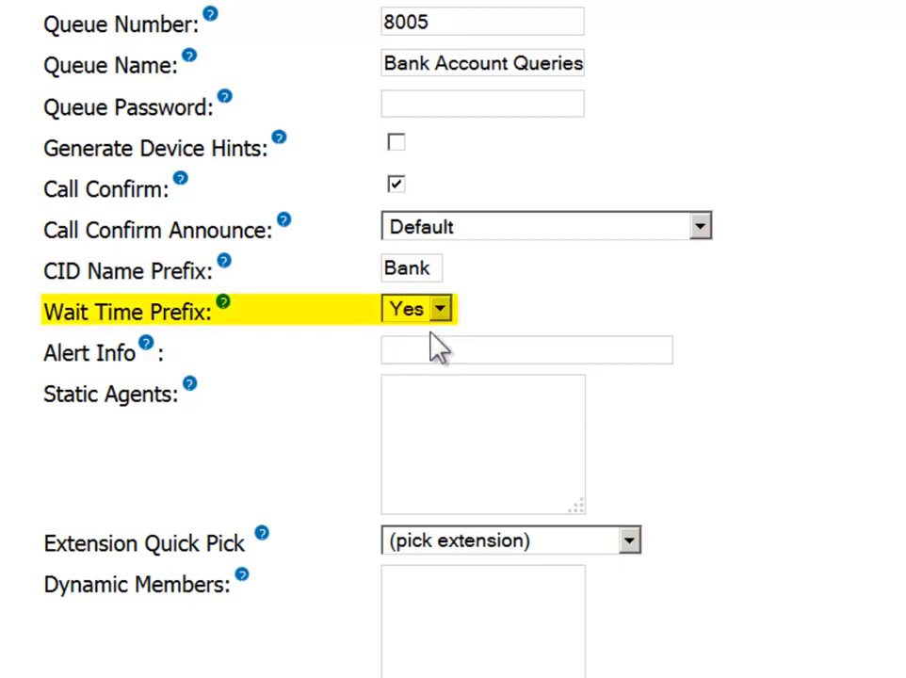
{"action": "mouse_move", "coordinate": [612, 348]}
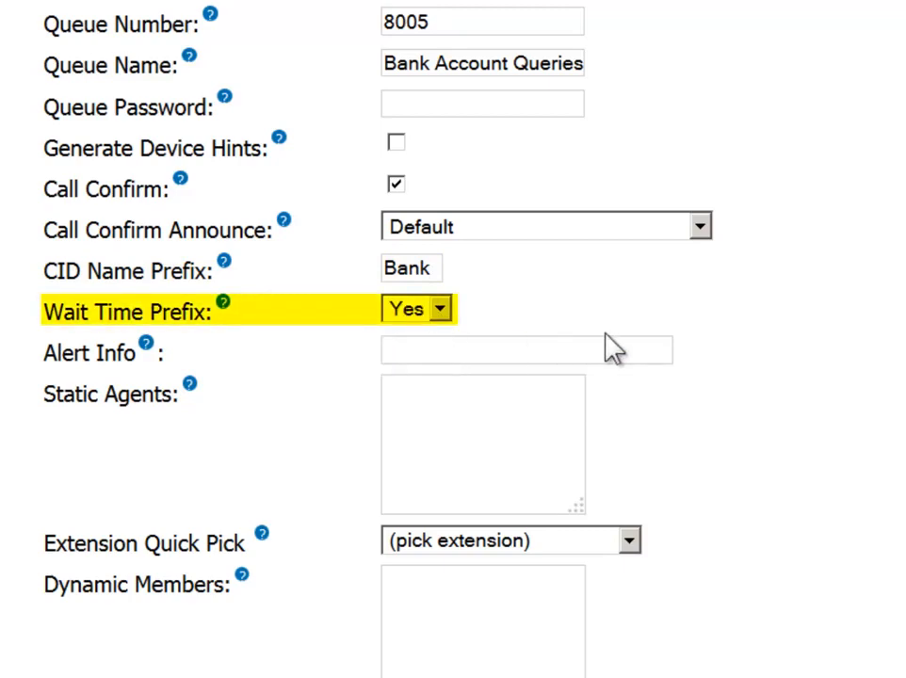
{"action": "mouse_move", "coordinate": [743, 355]}
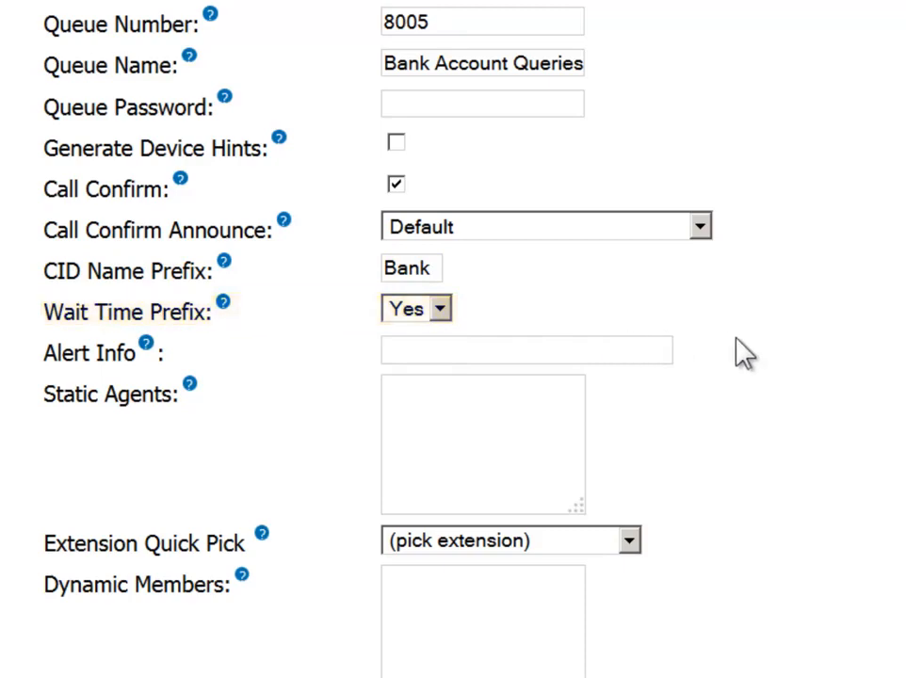
{"action": "mouse_move", "coordinate": [777, 362]}
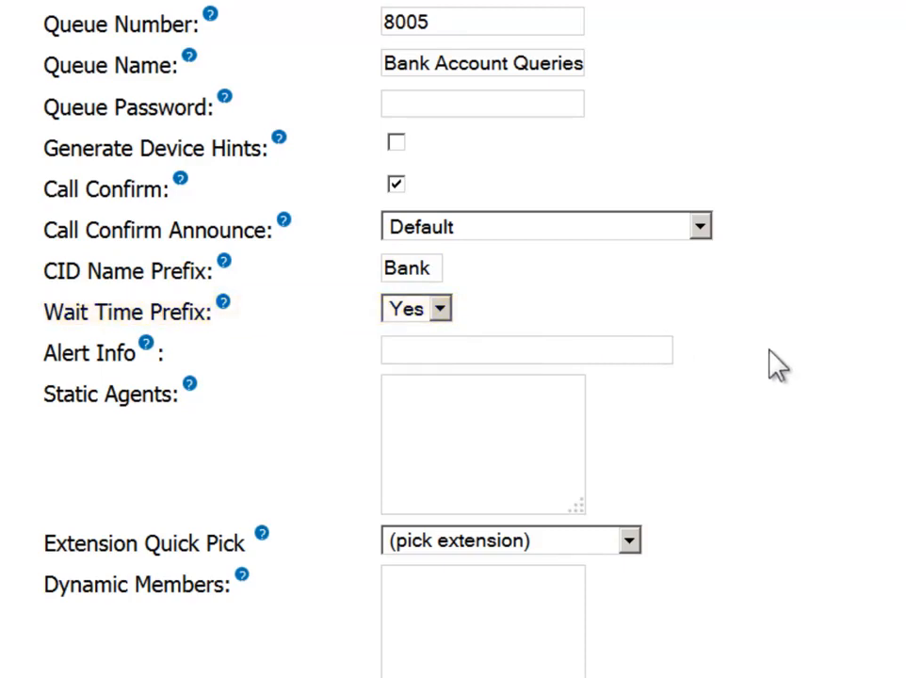
- Add static agents 2005, 2006 and 2007, and dynamic member 2003 with penalty 2
{"action": "scroll", "scroll_direction": "down", "scroll_amount": 3}
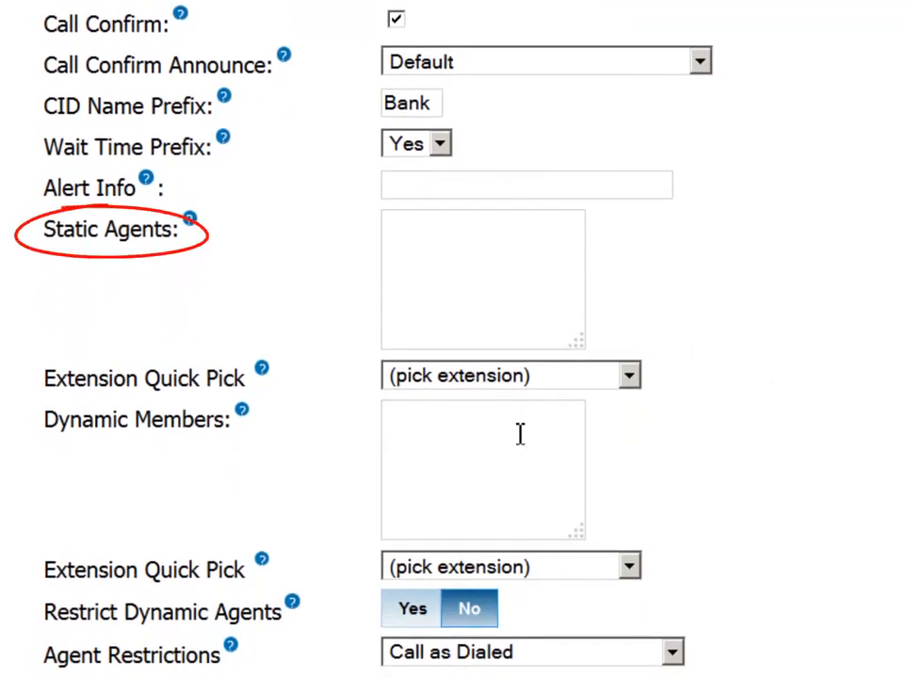
{"action": "left_click", "coordinate": [482, 468]}
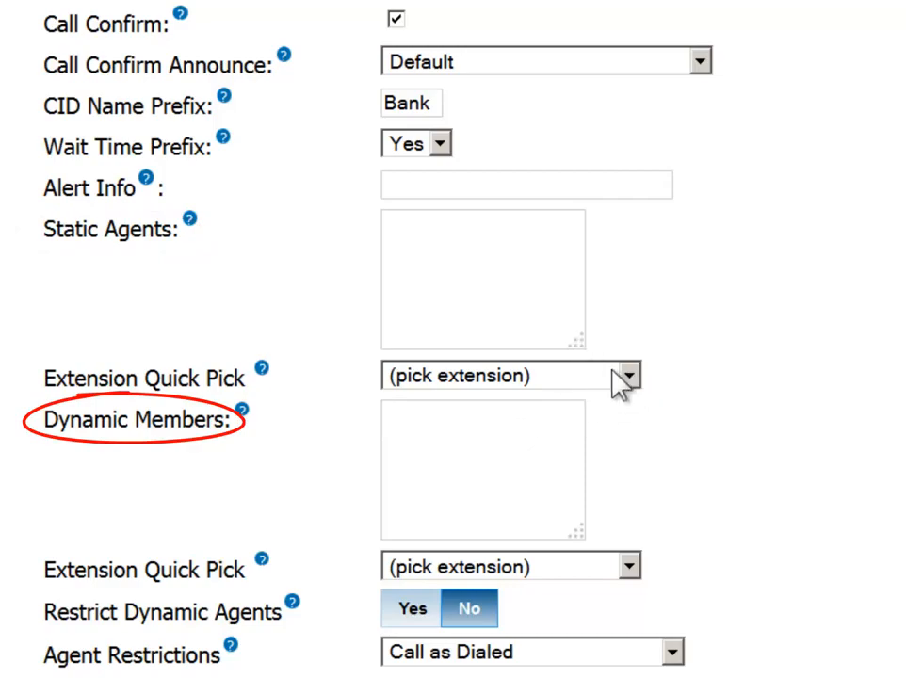
{"action": "left_click", "coordinate": [629, 375]}
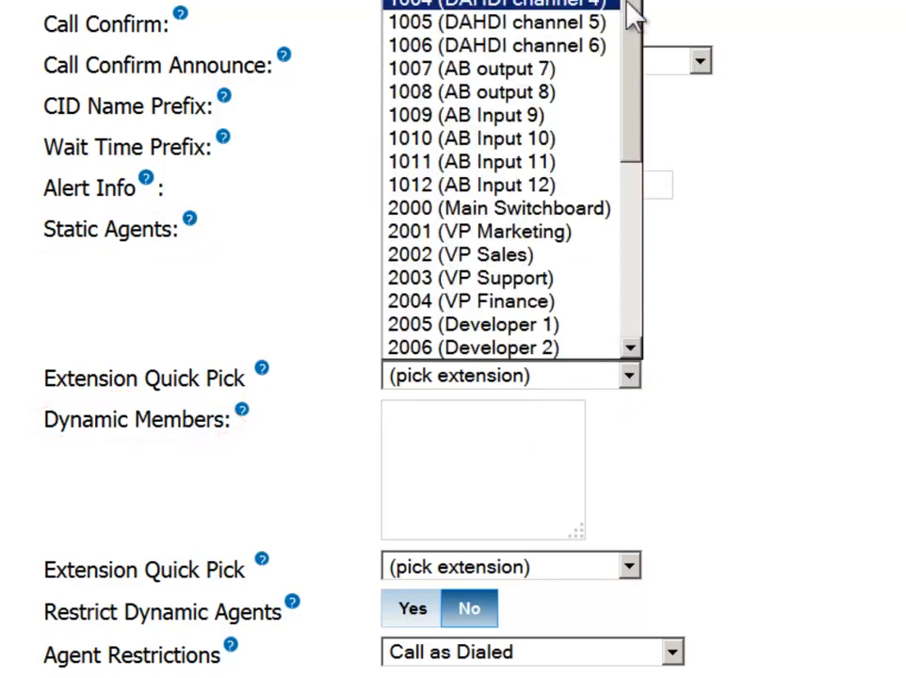
{"action": "scroll", "scroll_direction": "down", "scroll_amount": 3}
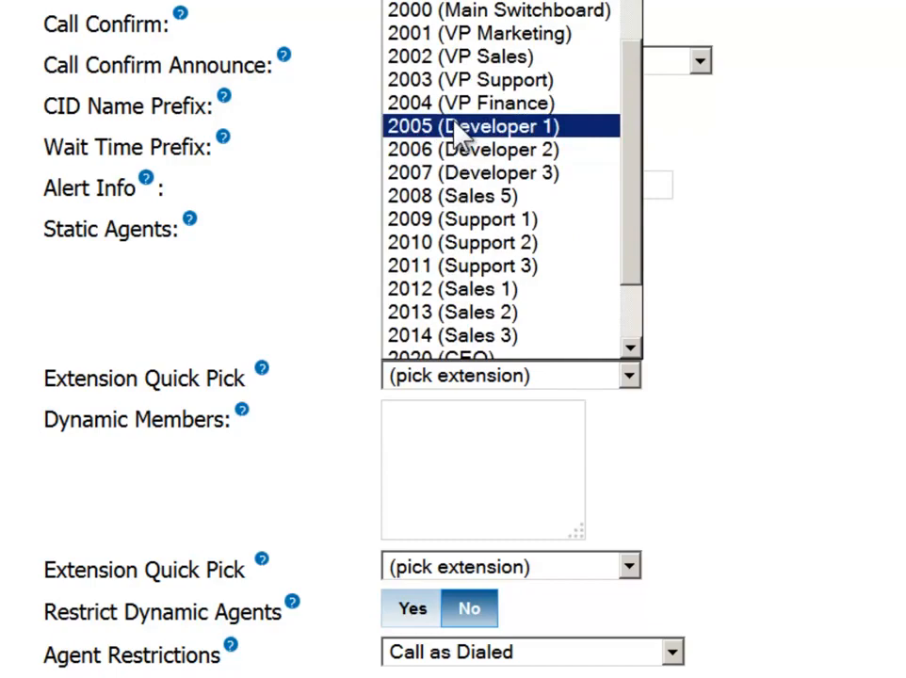
{"action": "left_click", "coordinate": [468, 125]}
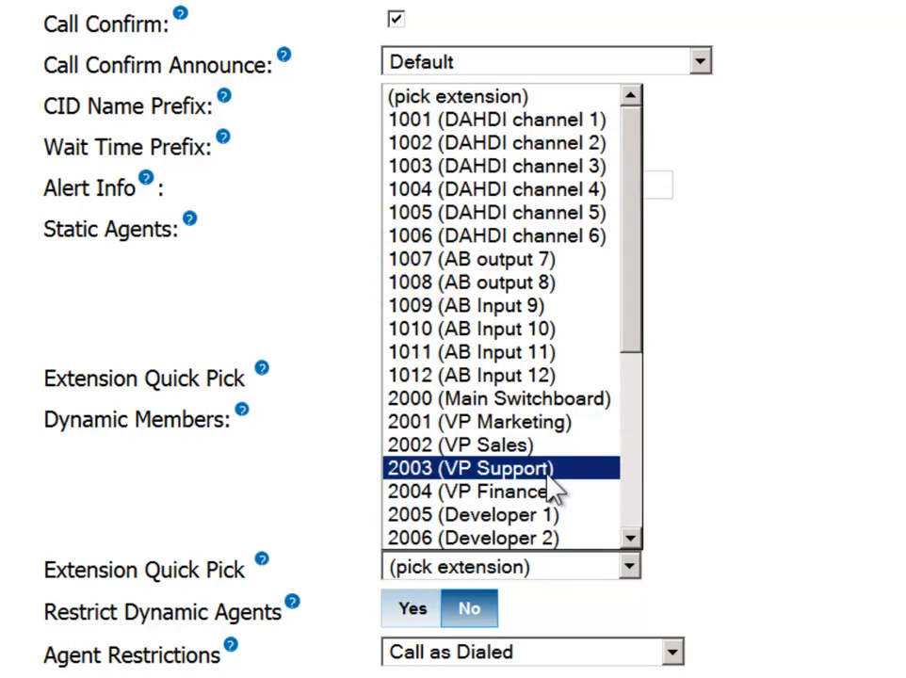
{"action": "left_click", "coordinate": [471, 468]}
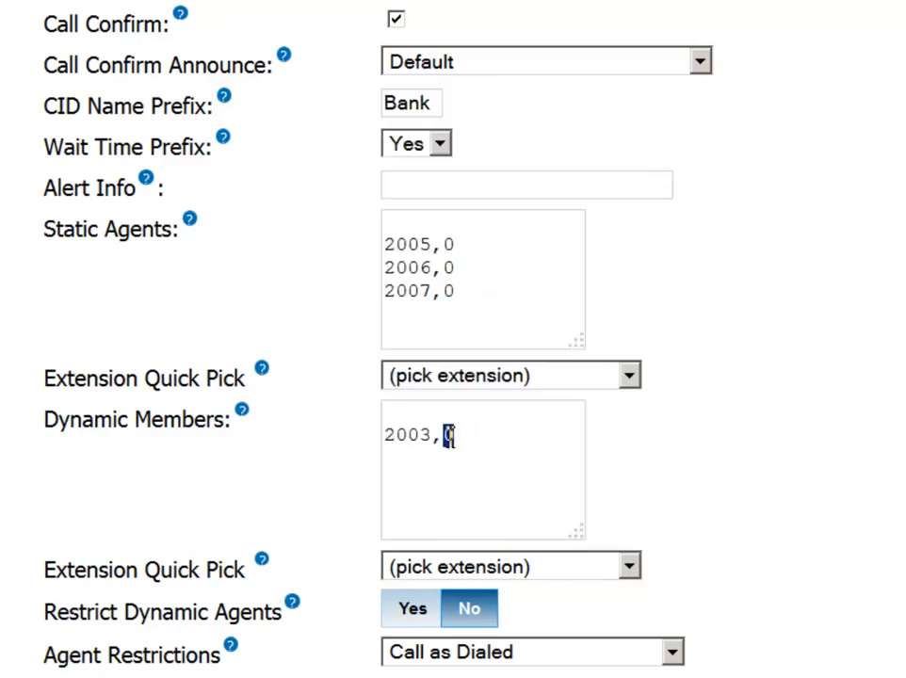
{"action": "type", "text": "2"}
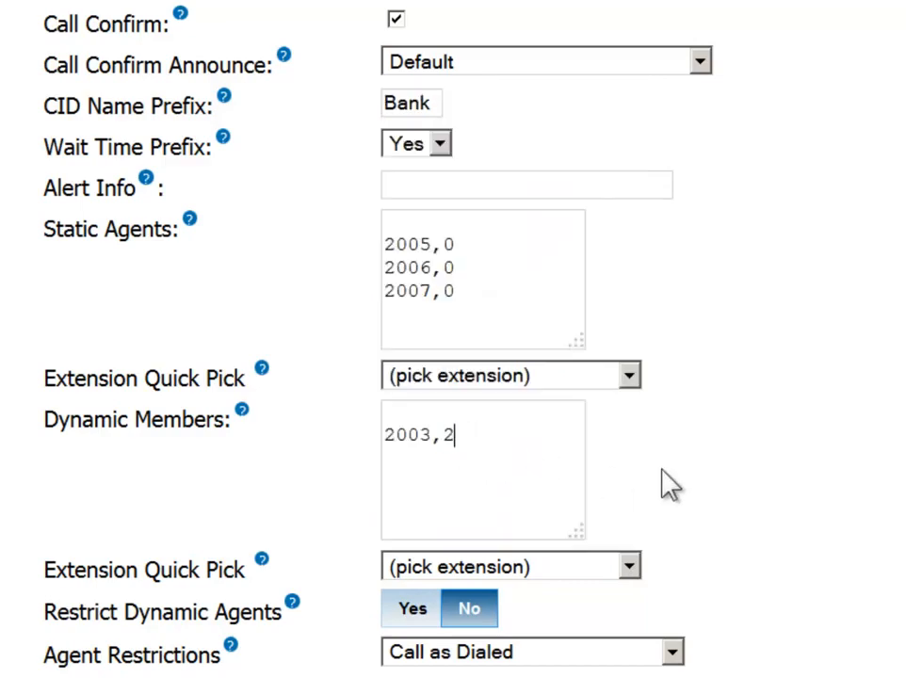
{"action": "mouse_move", "coordinate": [744, 482]}
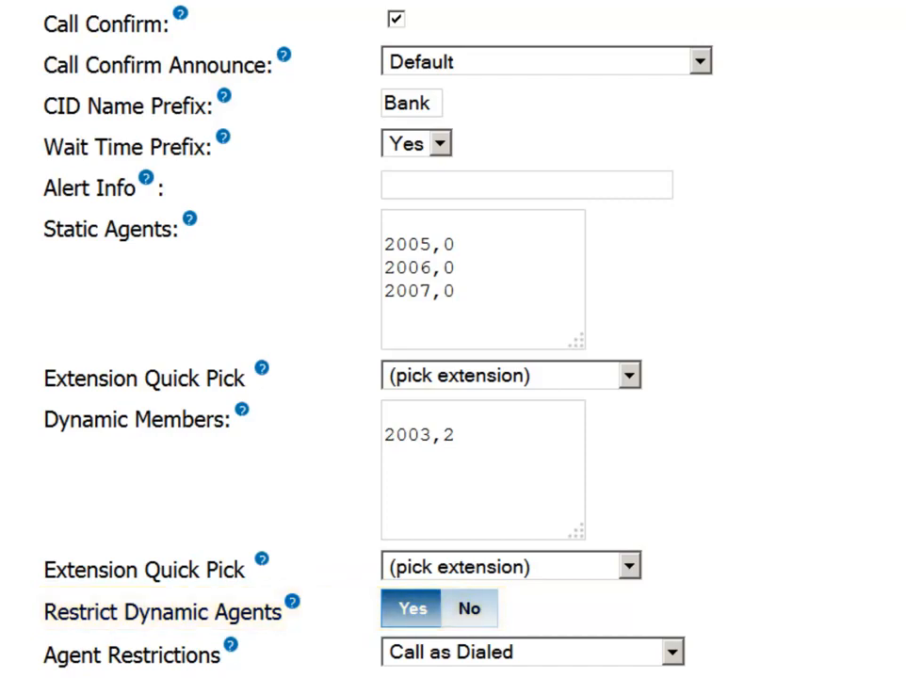
- Set Restrict Dynamic Agents back to No and check the agent restriction choices
{"action": "scroll", "scroll_direction": "down", "scroll_amount": 3}
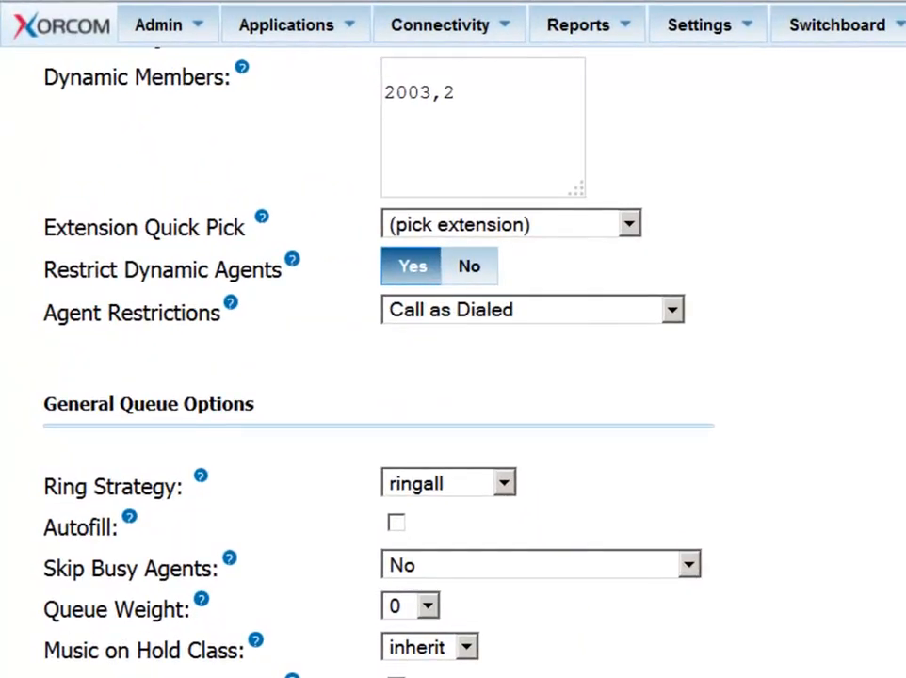
{"action": "left_click", "coordinate": [468, 266]}
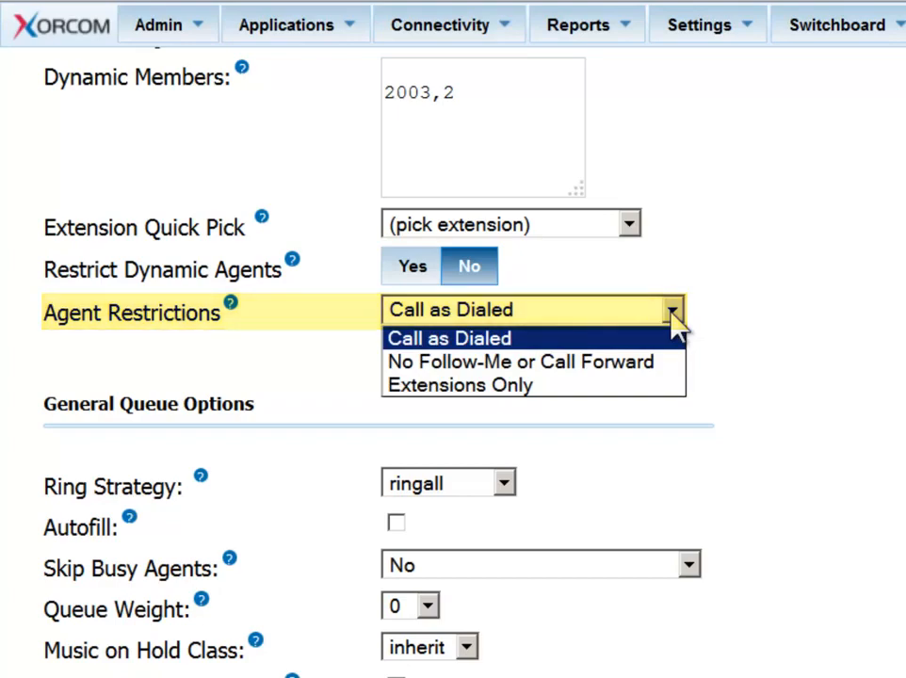
{"action": "left_click", "coordinate": [449, 338]}
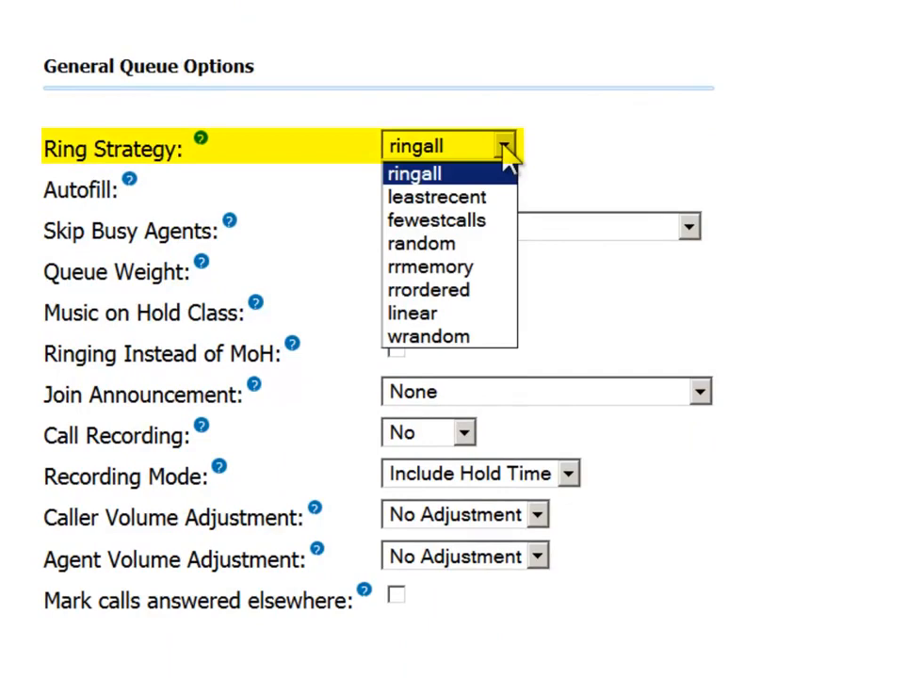
{"action": "mouse_move", "coordinate": [436, 196]}
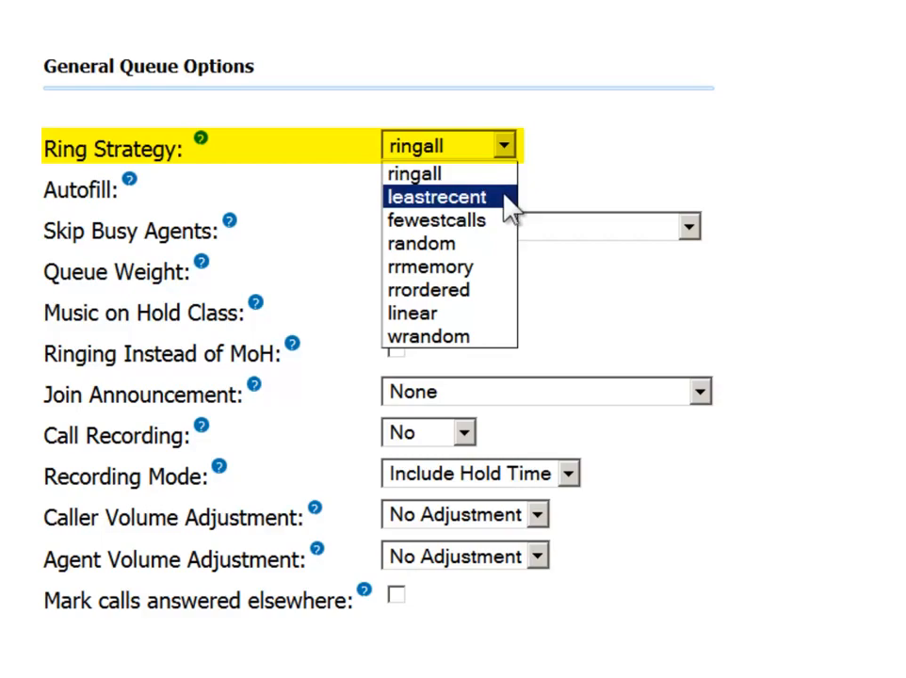
{"action": "mouse_move", "coordinate": [436, 220]}
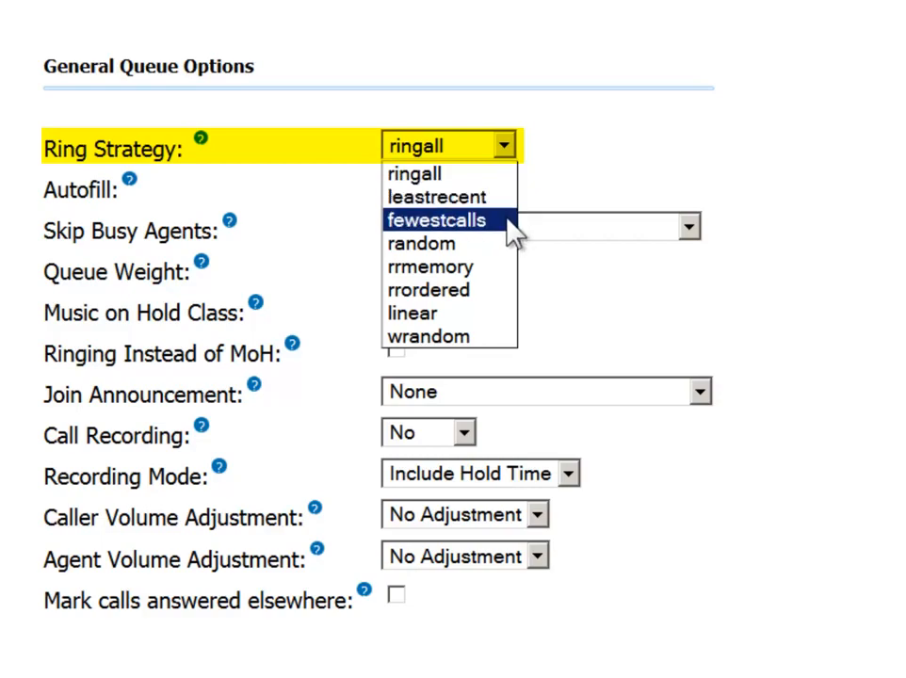
{"action": "mouse_move", "coordinate": [522, 339]}
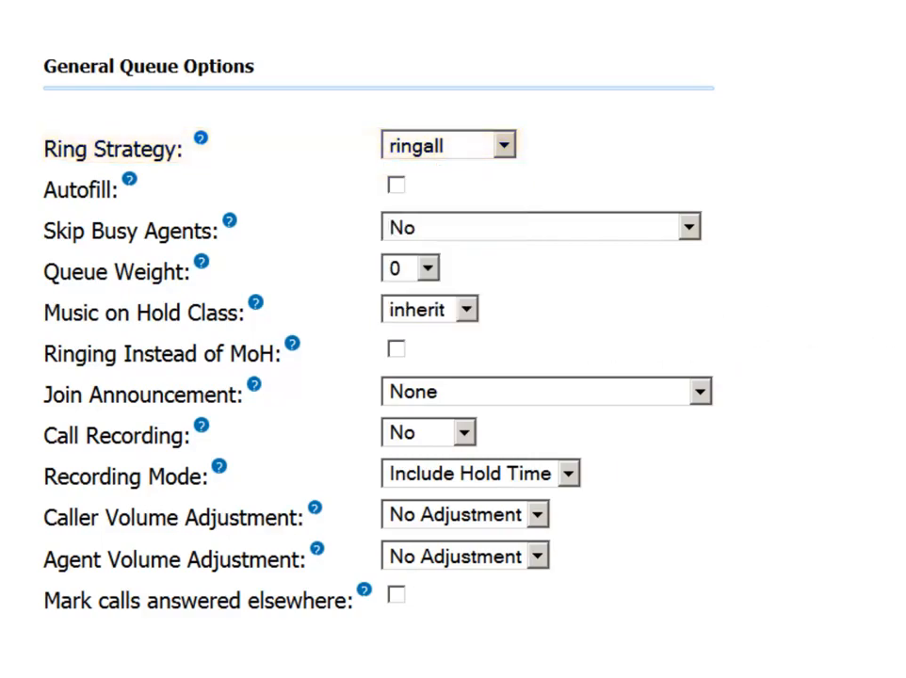
{"action": "mouse_move", "coordinate": [202, 150]}
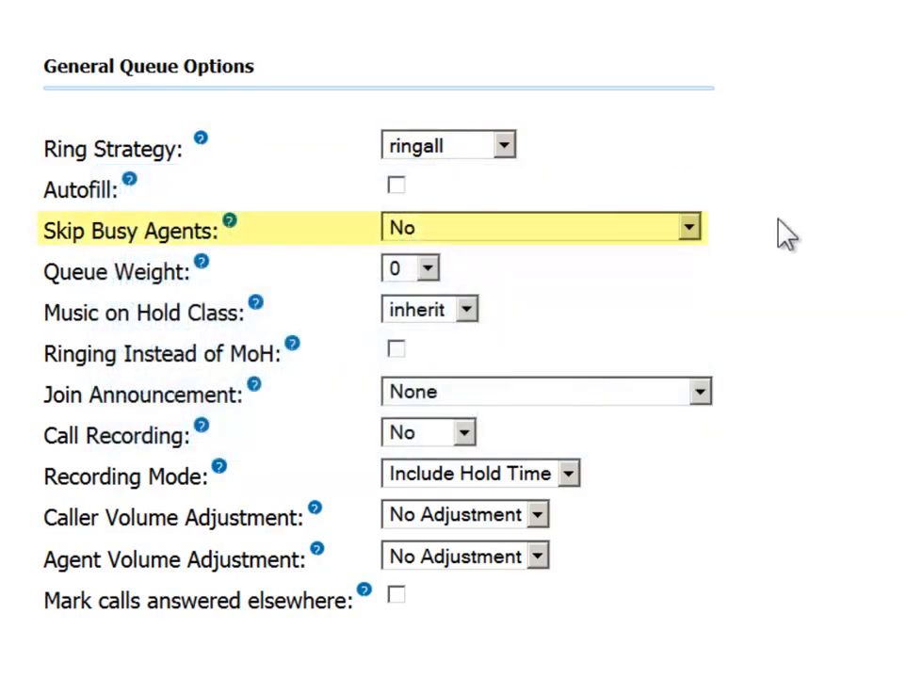
- Keep Skip Busy Agents off and queue weight 0, and choose wav call recording
{"action": "left_click", "coordinate": [687, 227]}
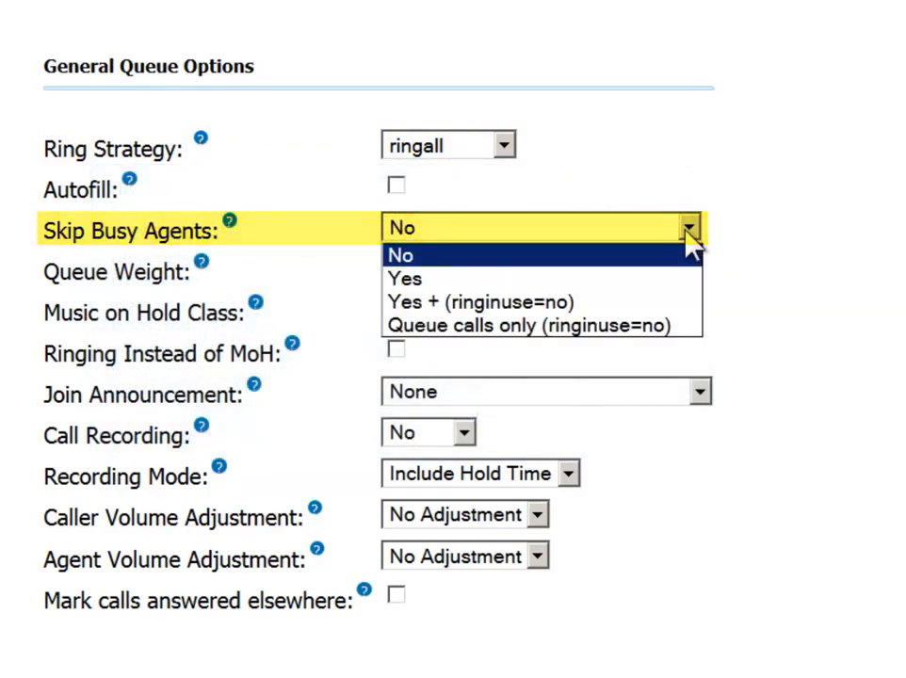
{"action": "left_click", "coordinate": [402, 254]}
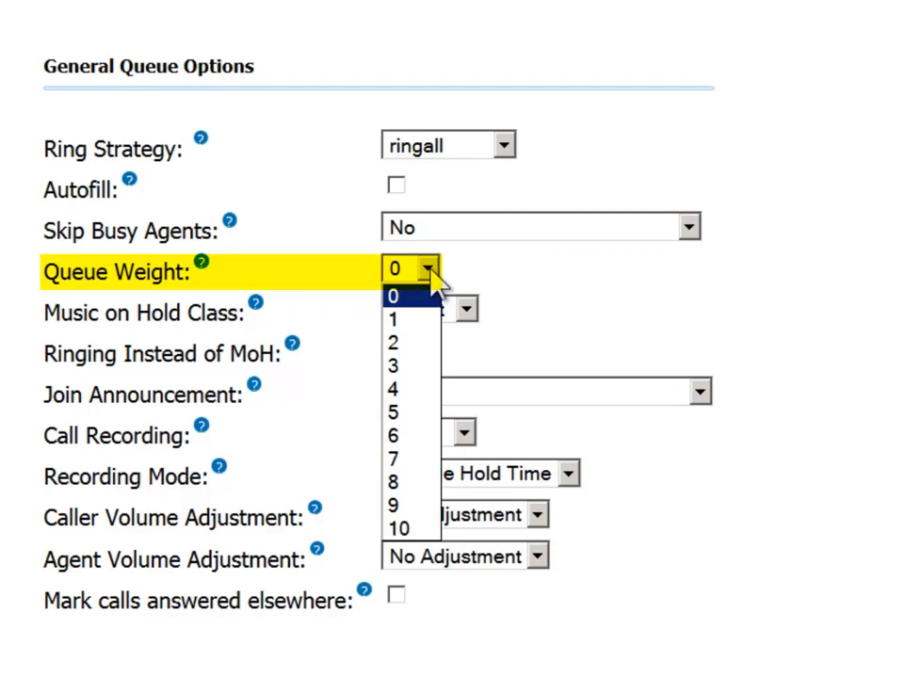
{"action": "left_click", "coordinate": [395, 295]}
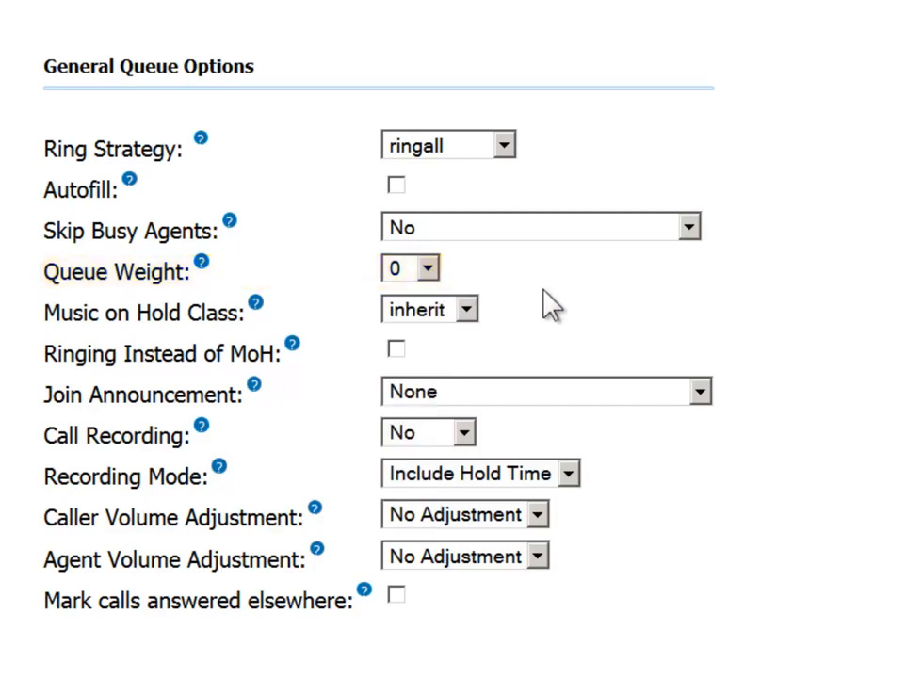
{"action": "left_click", "coordinate": [461, 432]}
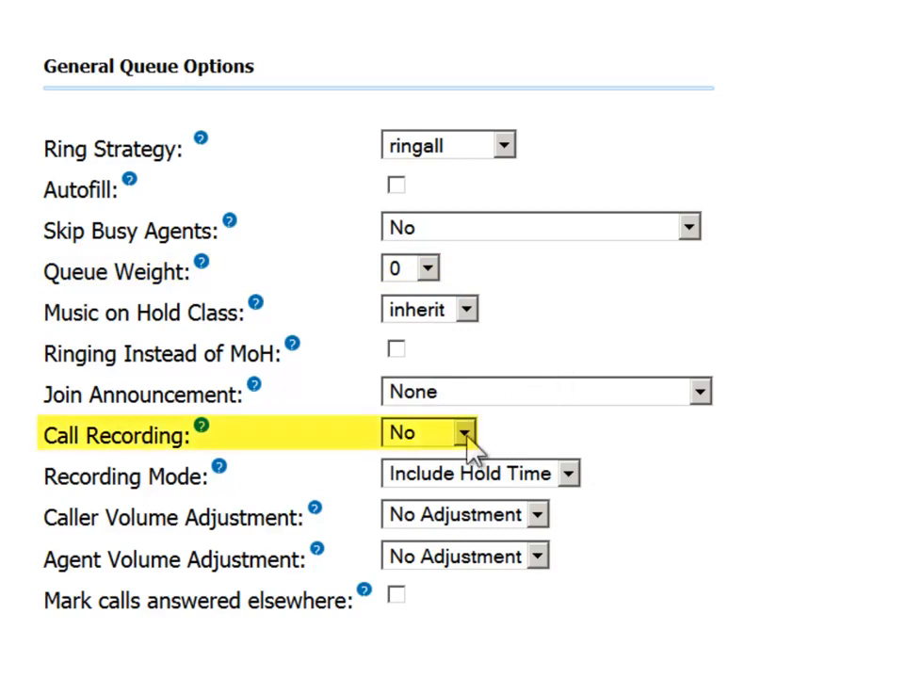
{"action": "left_click", "coordinate": [460, 433]}
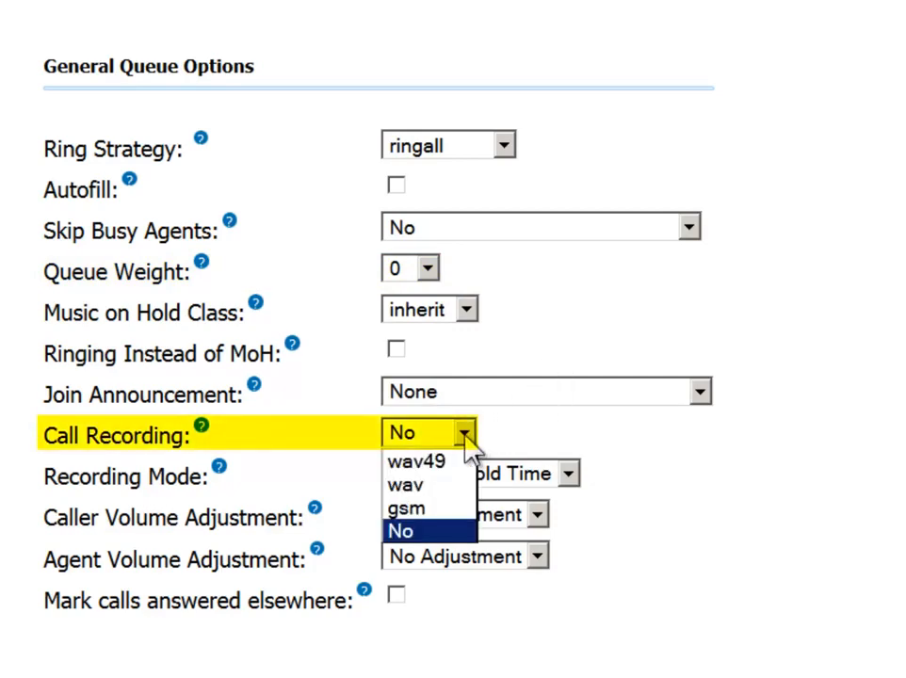
{"action": "mouse_move", "coordinate": [417, 461]}
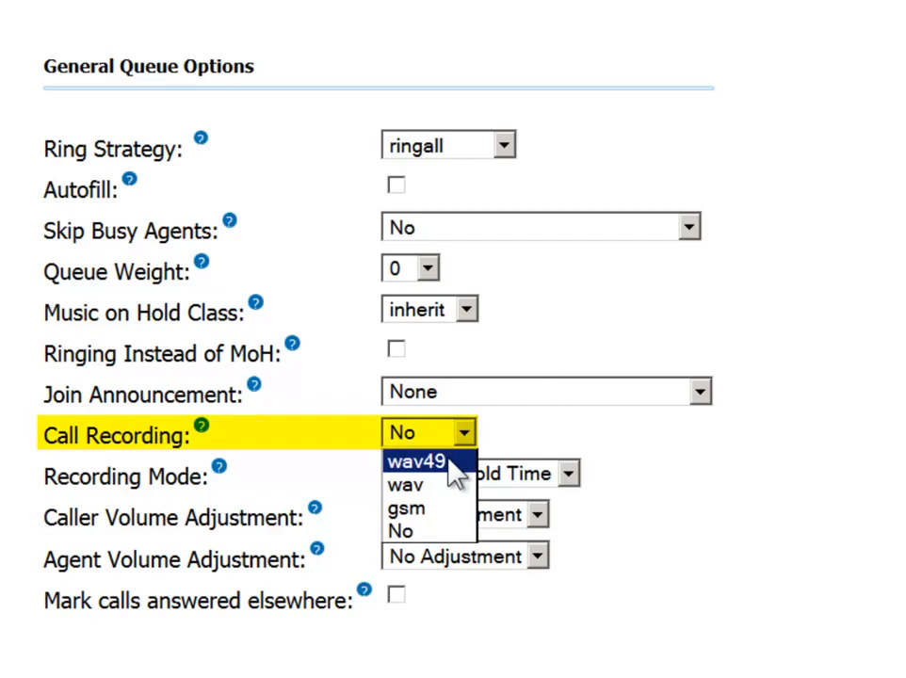
{"action": "mouse_move", "coordinate": [422, 485]}
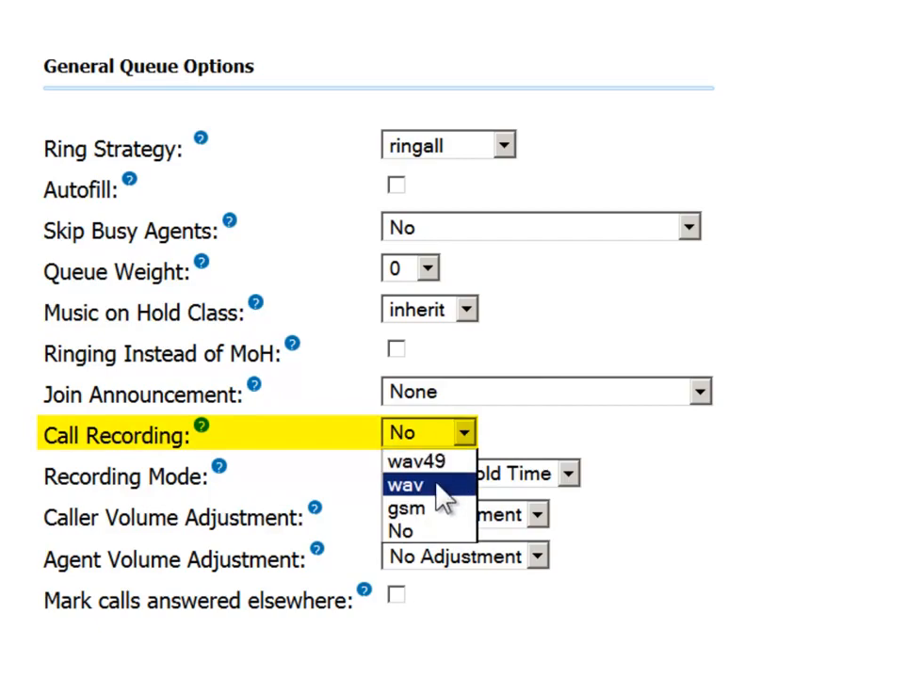
{"action": "left_click", "coordinate": [403, 484]}
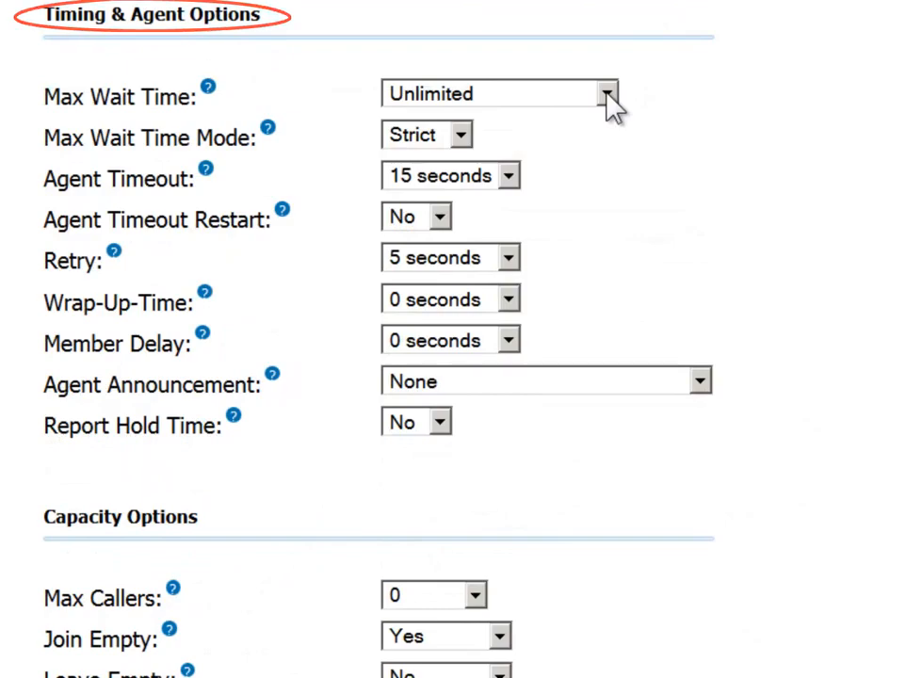
- Keep wrap-up time 0 and agent announcement None, and set Report Hold Time to Yes
{"action": "left_click", "coordinate": [606, 93]}
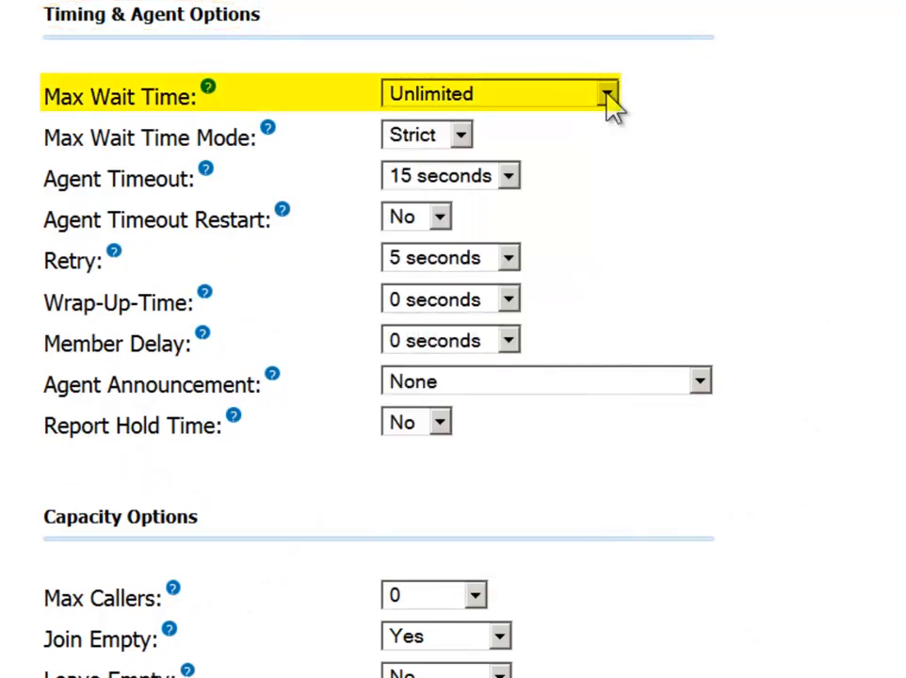
{"action": "mouse_move", "coordinate": [523, 188]}
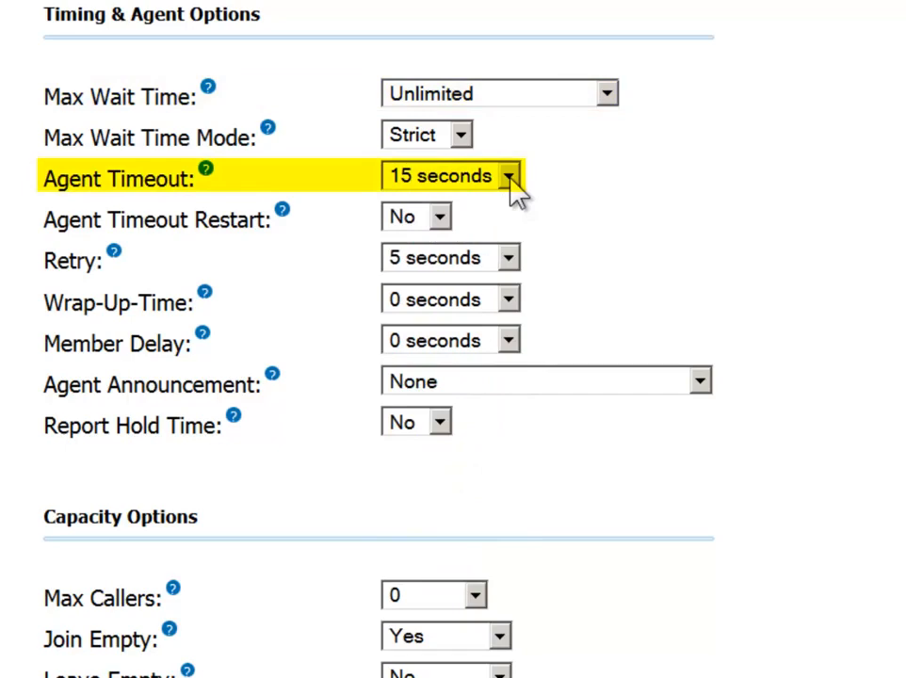
{"action": "mouse_move", "coordinate": [516, 311]}
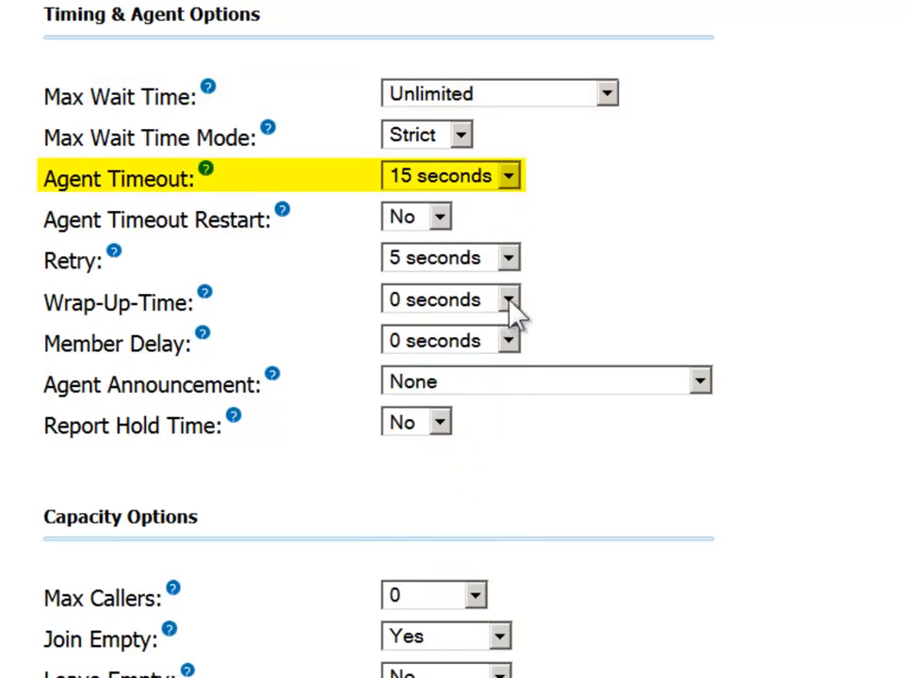
{"action": "left_click", "coordinate": [509, 299]}
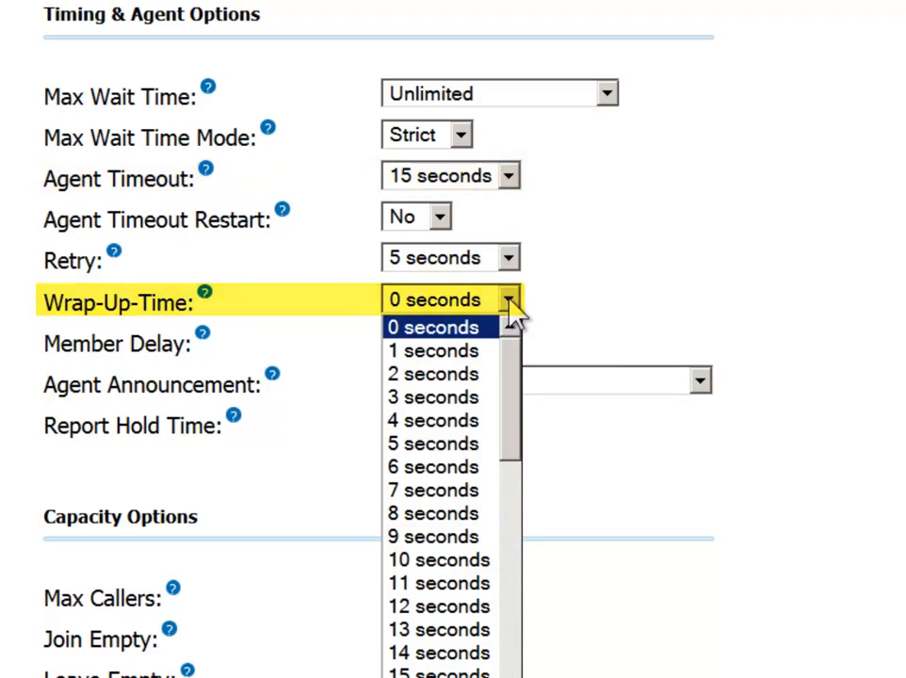
{"action": "left_click", "coordinate": [432, 327]}
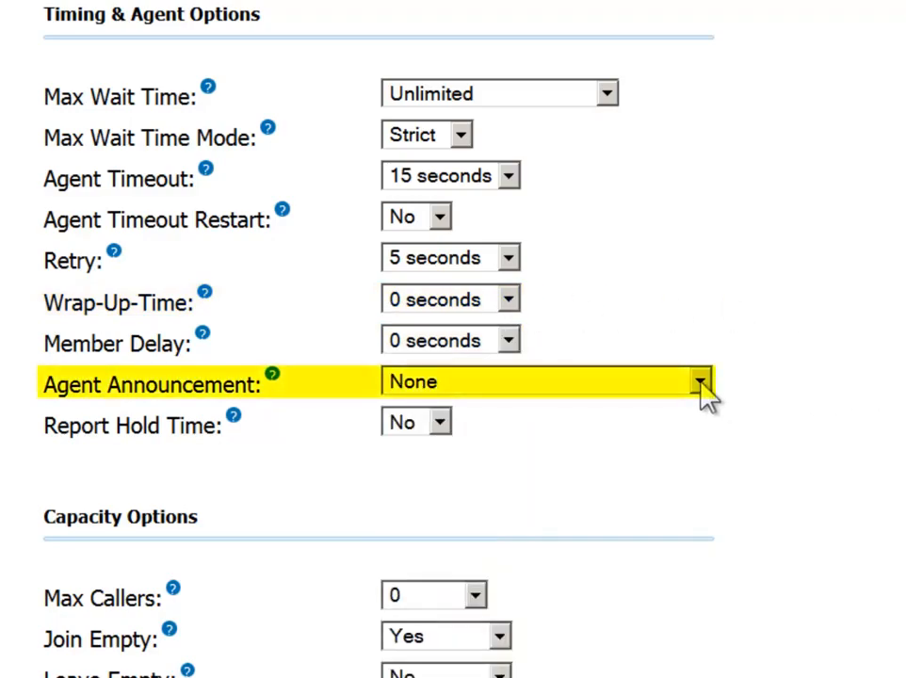
{"action": "left_click", "coordinate": [695, 382]}
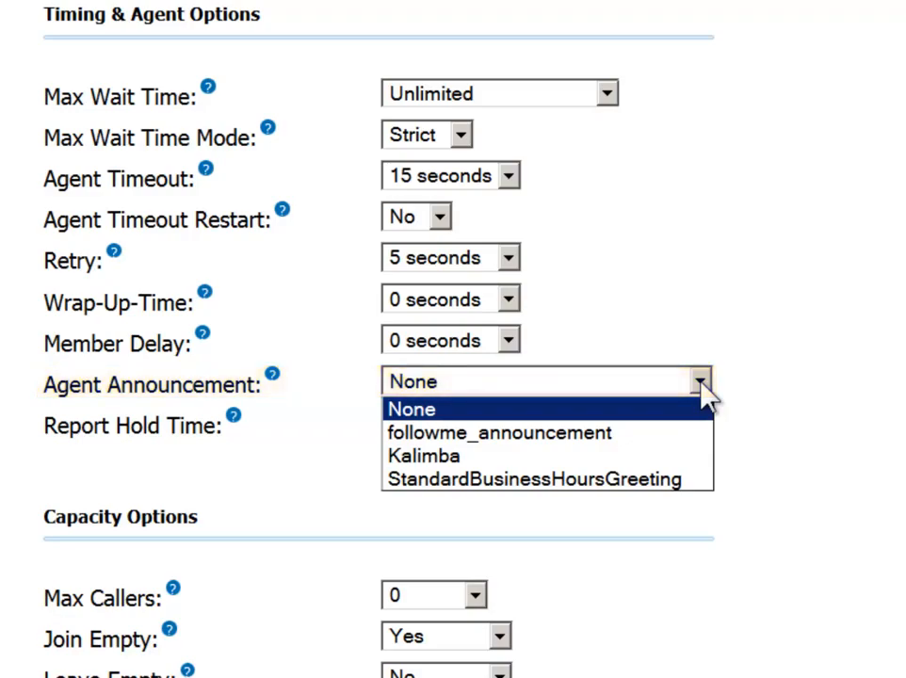
{"action": "left_click", "coordinate": [412, 409]}
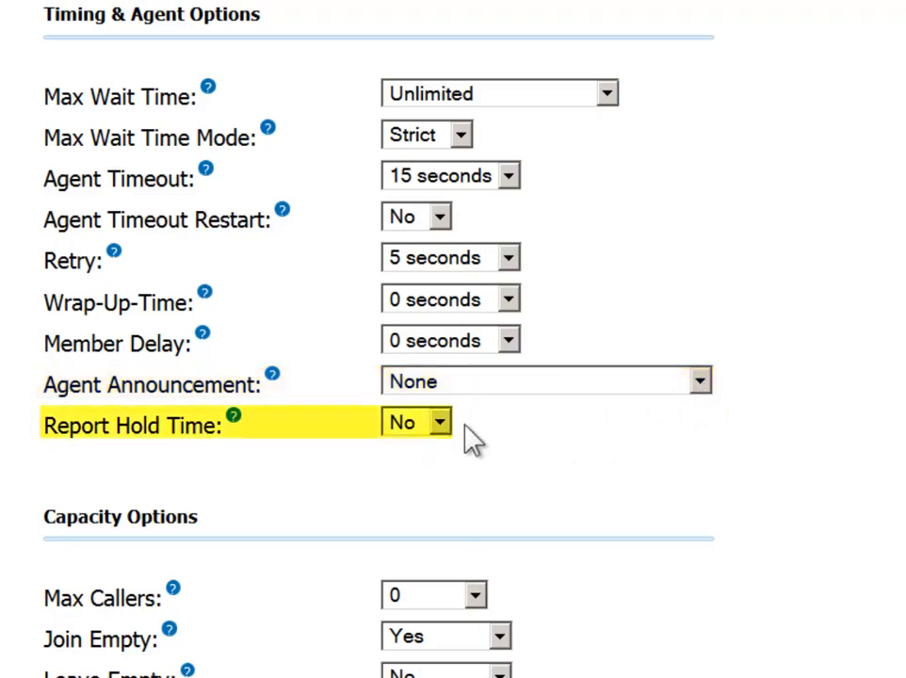
{"action": "left_click", "coordinate": [415, 422]}
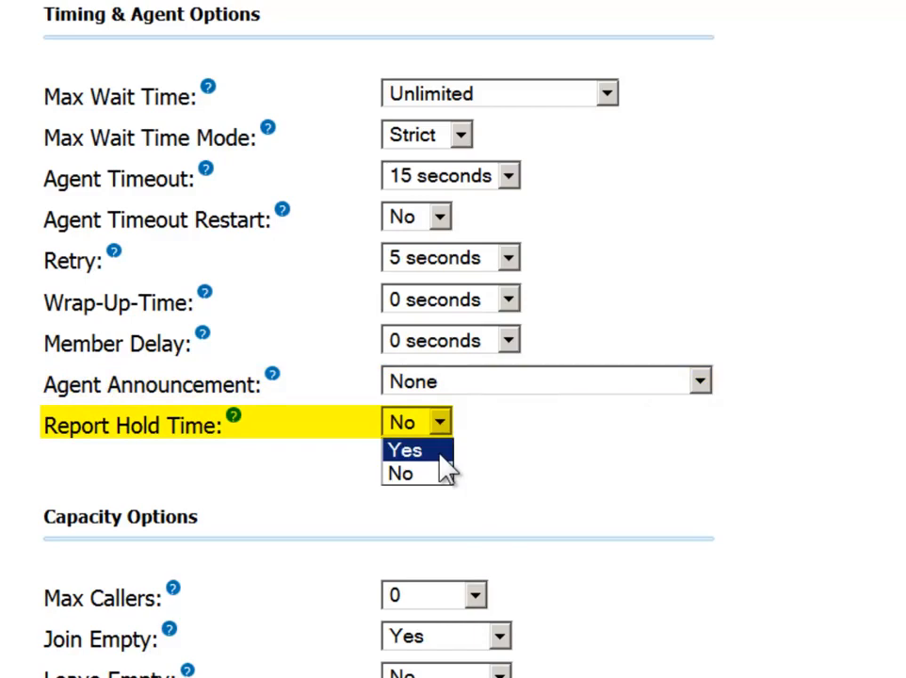
{"action": "left_click", "coordinate": [405, 450]}
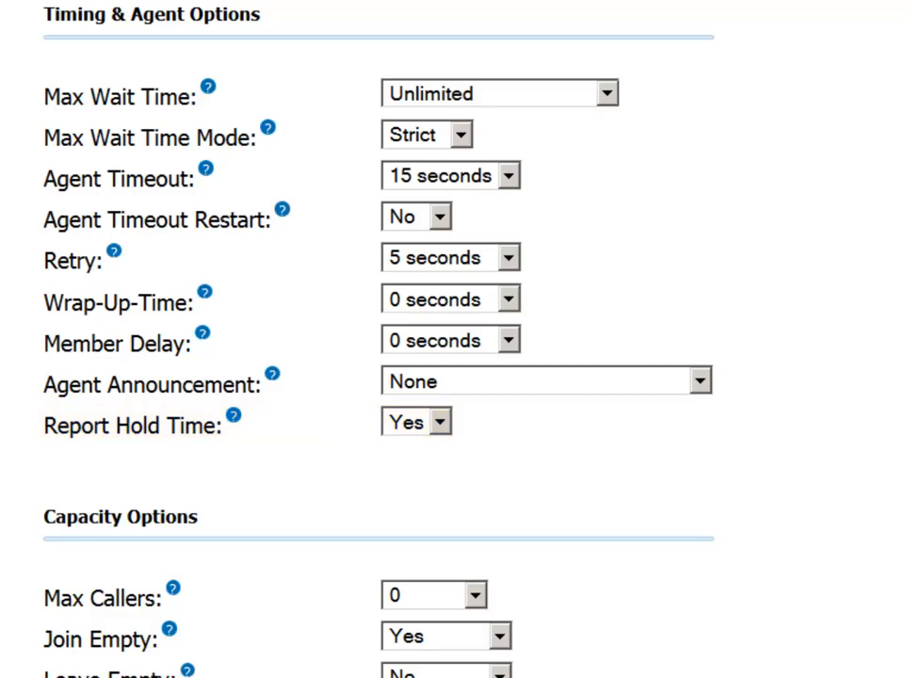
{"action": "scroll", "scroll_direction": "down", "scroll_amount": 3}
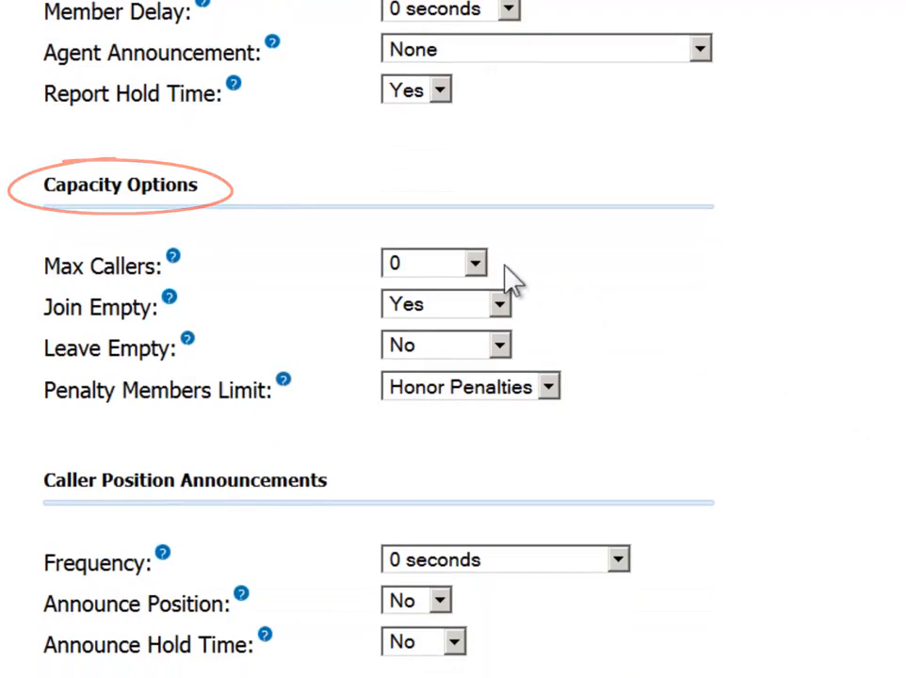
{"action": "left_click", "coordinate": [473, 263]}
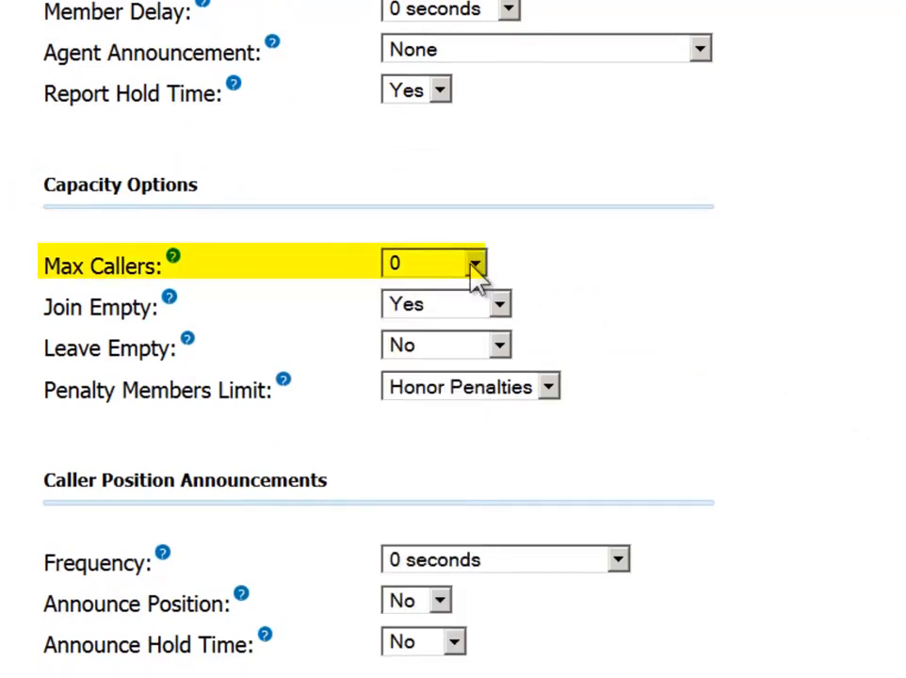
{"action": "mouse_move", "coordinate": [638, 309]}
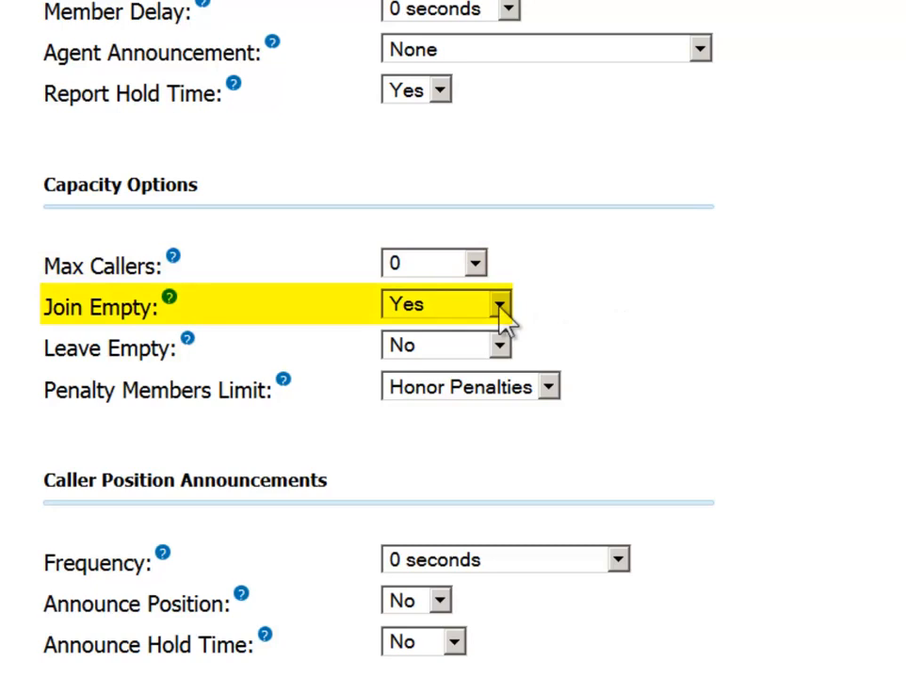
{"action": "left_click", "coordinate": [497, 303]}
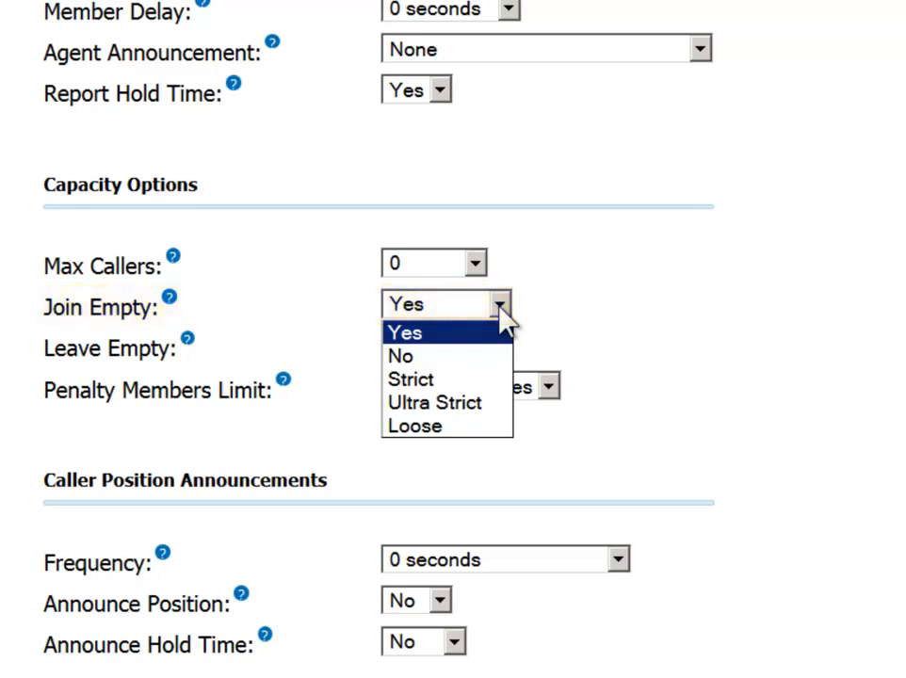
{"action": "left_click", "coordinate": [405, 332]}
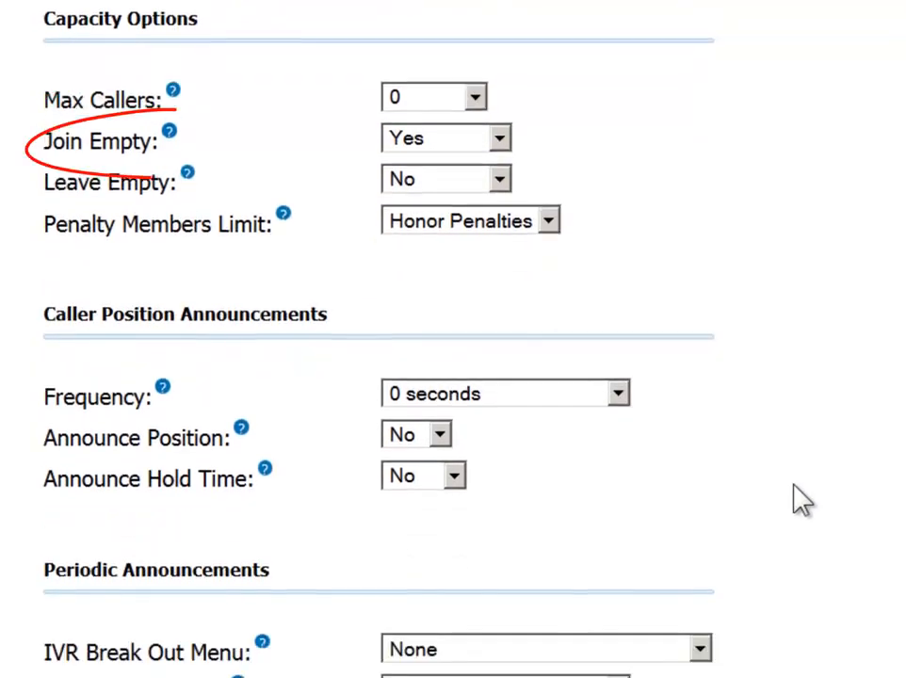
{"action": "scroll", "scroll_direction": "down", "scroll_amount": 3}
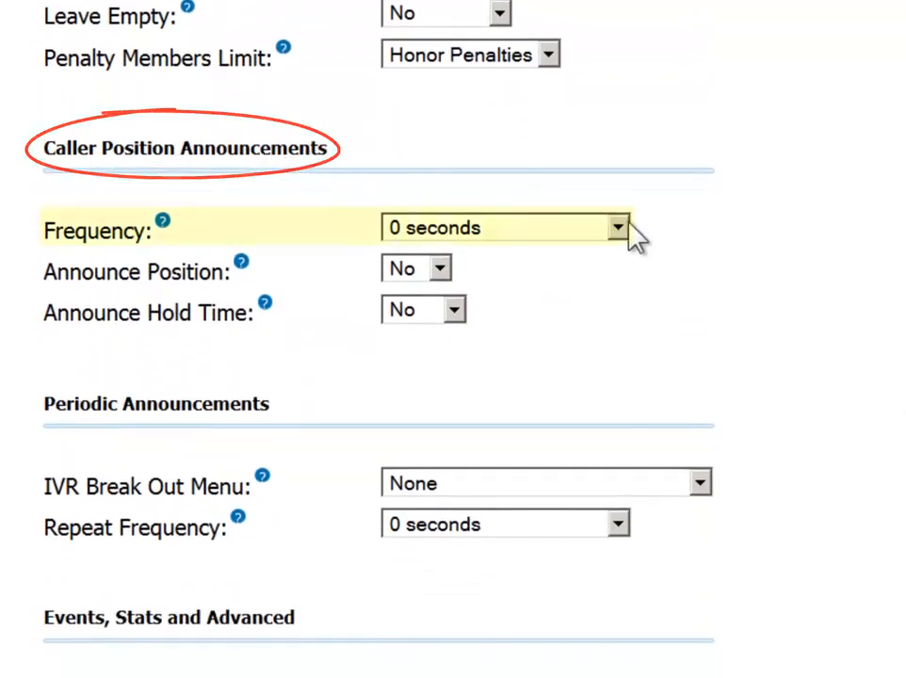
{"action": "left_click", "coordinate": [617, 226]}
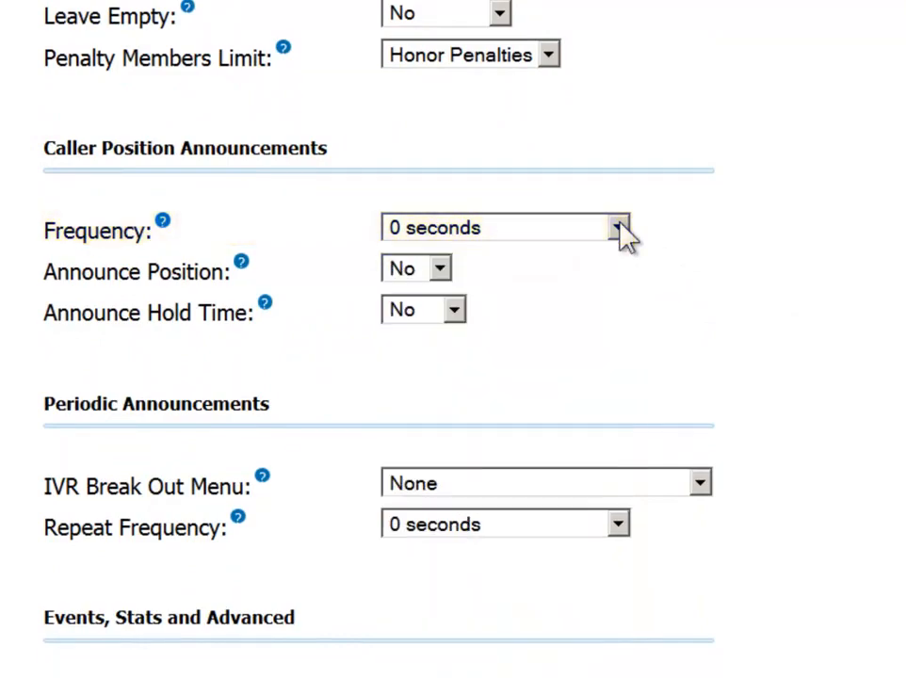
{"action": "mouse_move", "coordinate": [838, 376]}
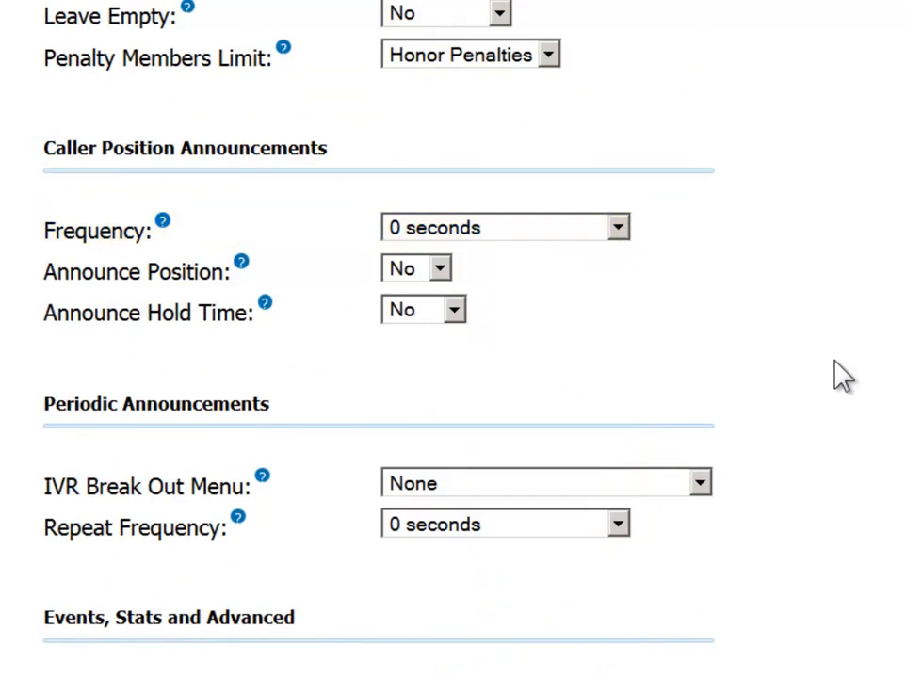
- Set Event When Called and Member Status Event to Yes, keeping service level 60 seconds
{"action": "scroll", "scroll_direction": "down", "scroll_amount": 3}
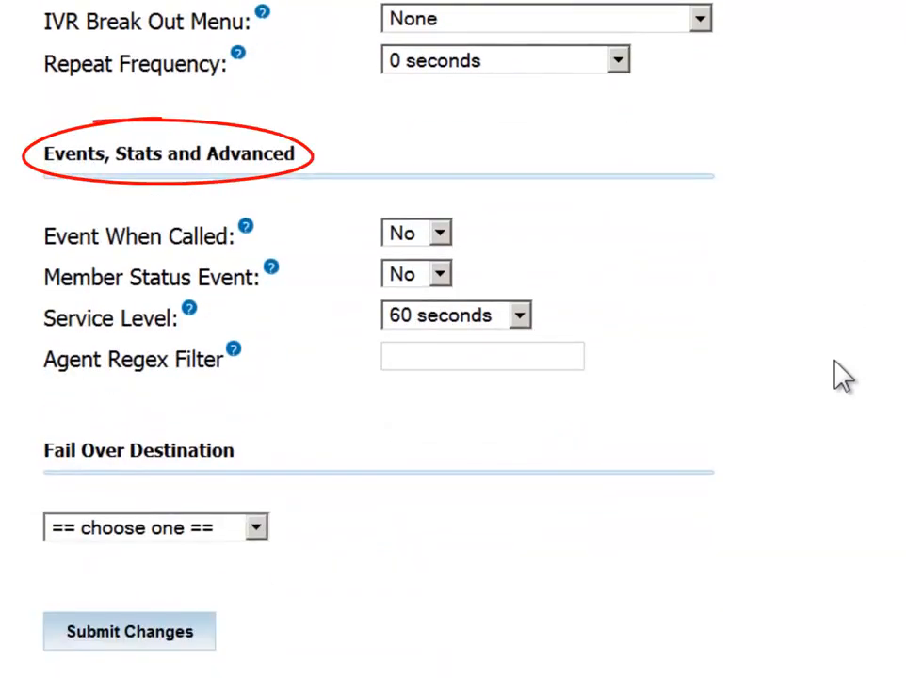
{"action": "mouse_move", "coordinate": [812, 361]}
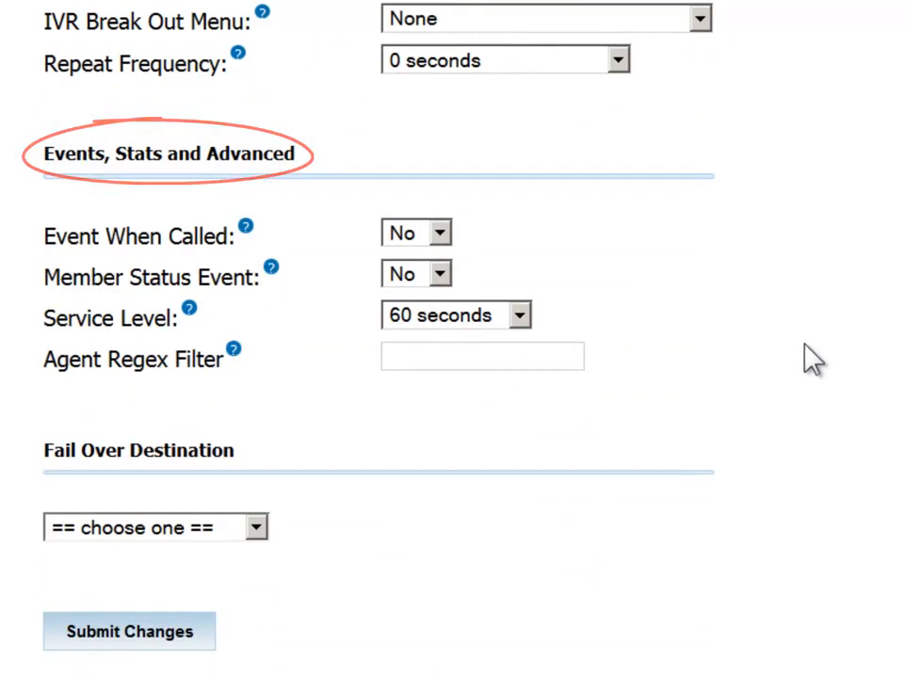
{"action": "left_click", "coordinate": [438, 232]}
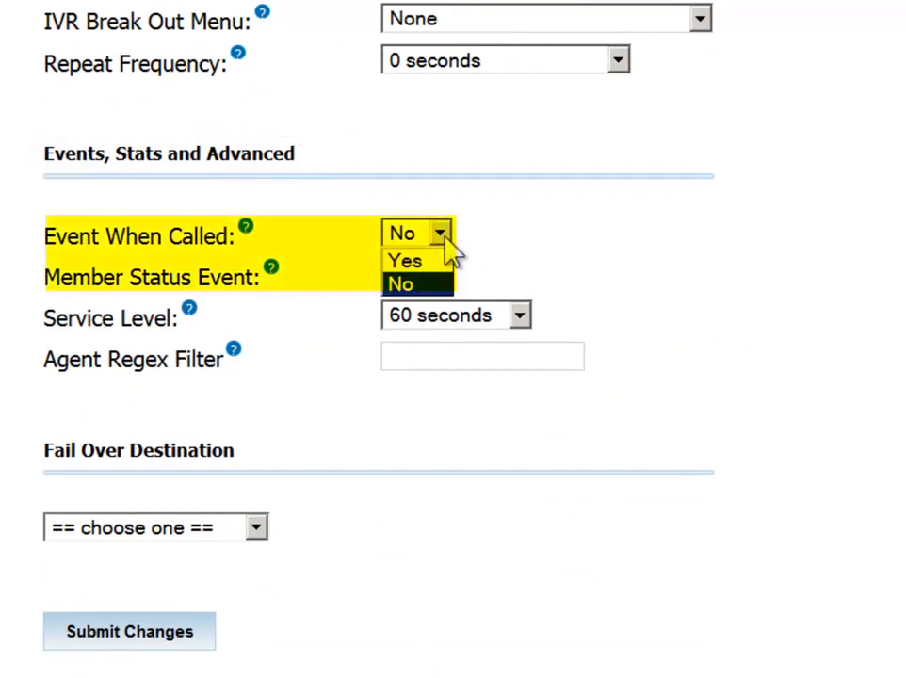
{"action": "left_click", "coordinate": [401, 285]}
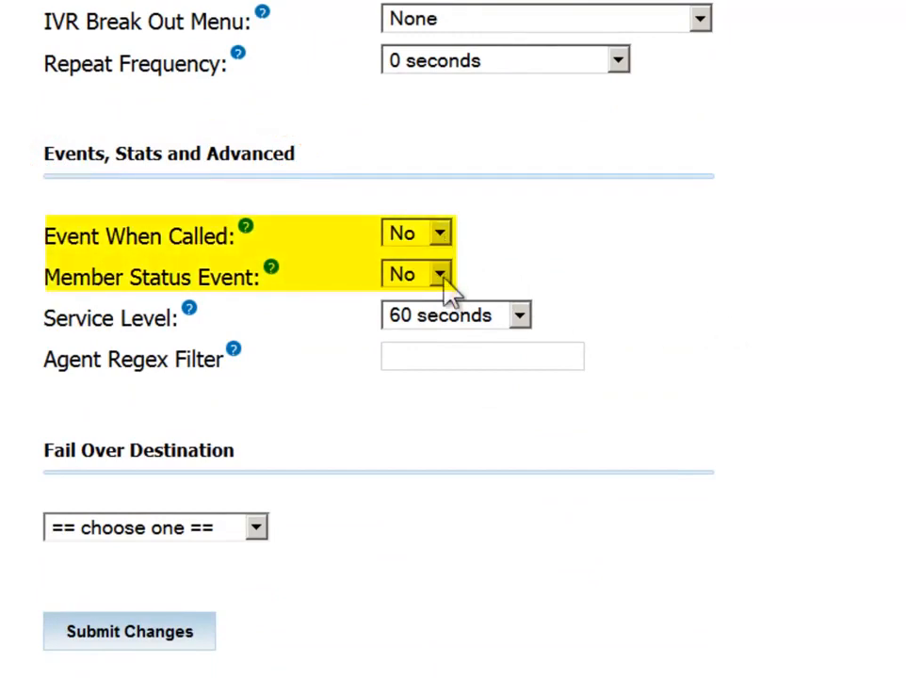
{"action": "left_click", "coordinate": [416, 273]}
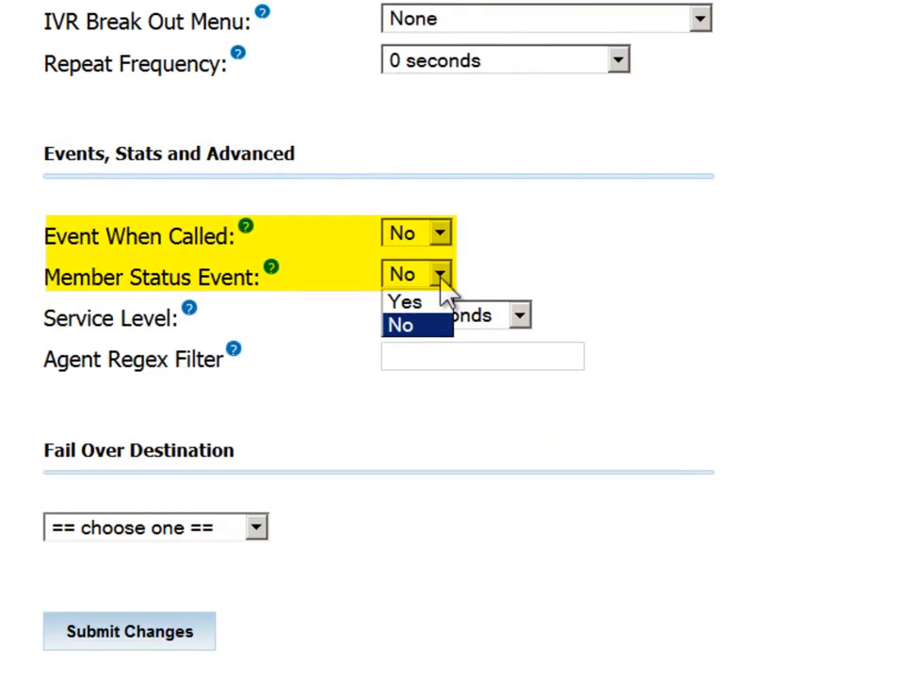
{"action": "left_click", "coordinate": [438, 232]}
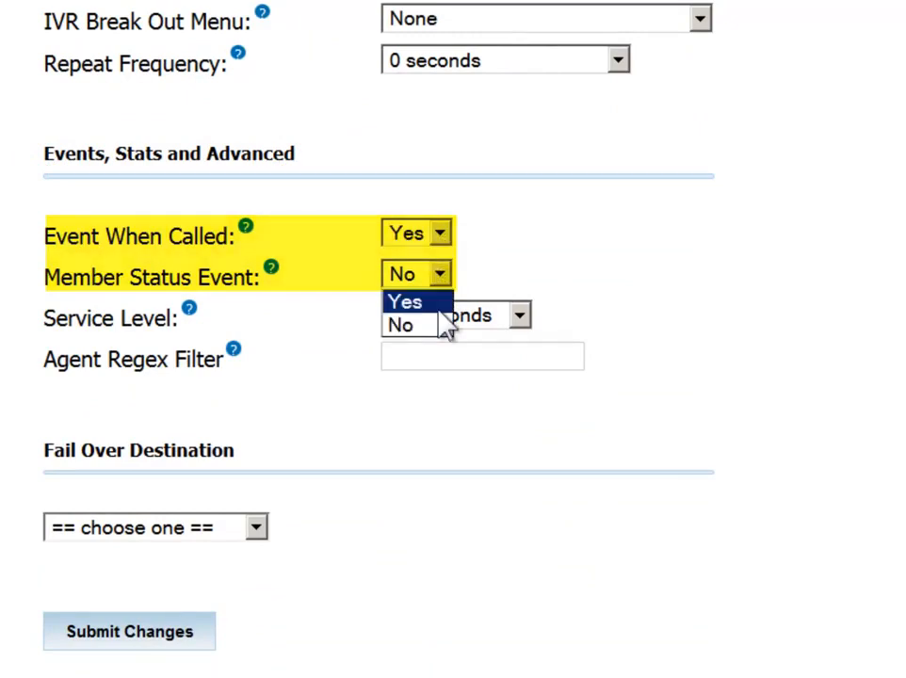
{"action": "left_click", "coordinate": [405, 301]}
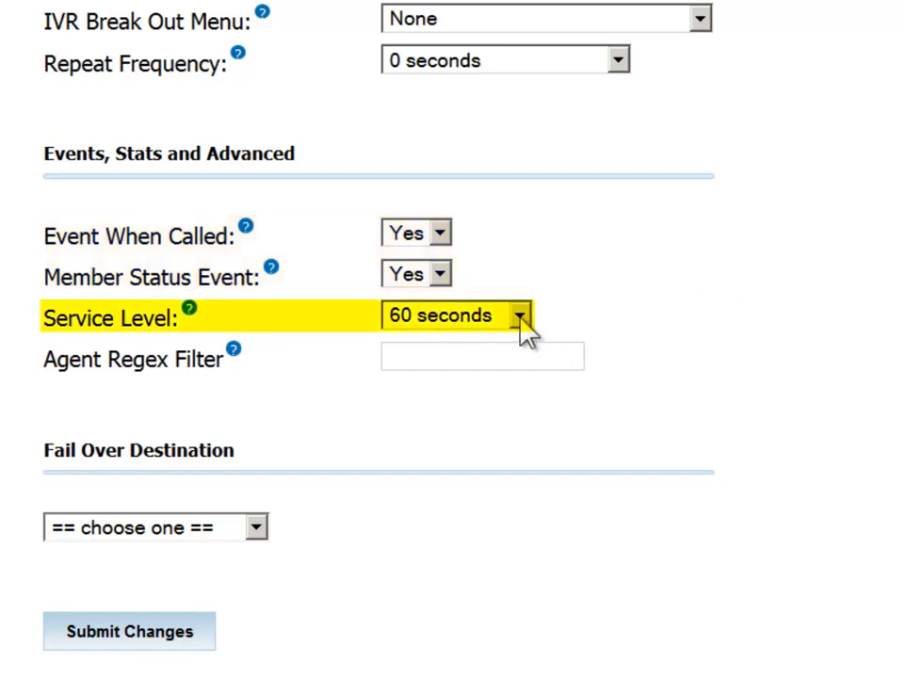
{"action": "left_click", "coordinate": [519, 315]}
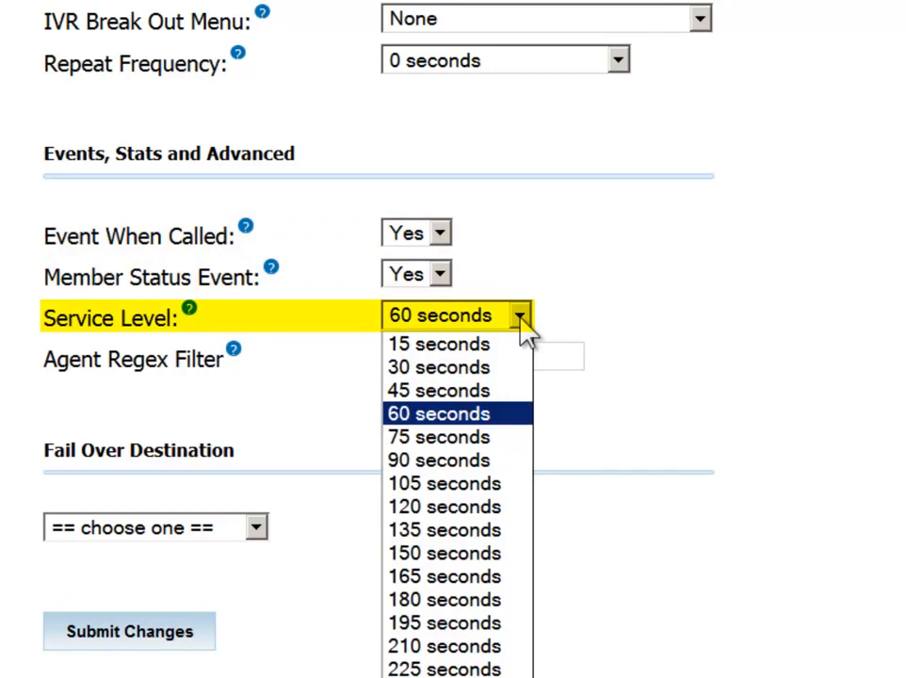
{"action": "left_click", "coordinate": [438, 412]}
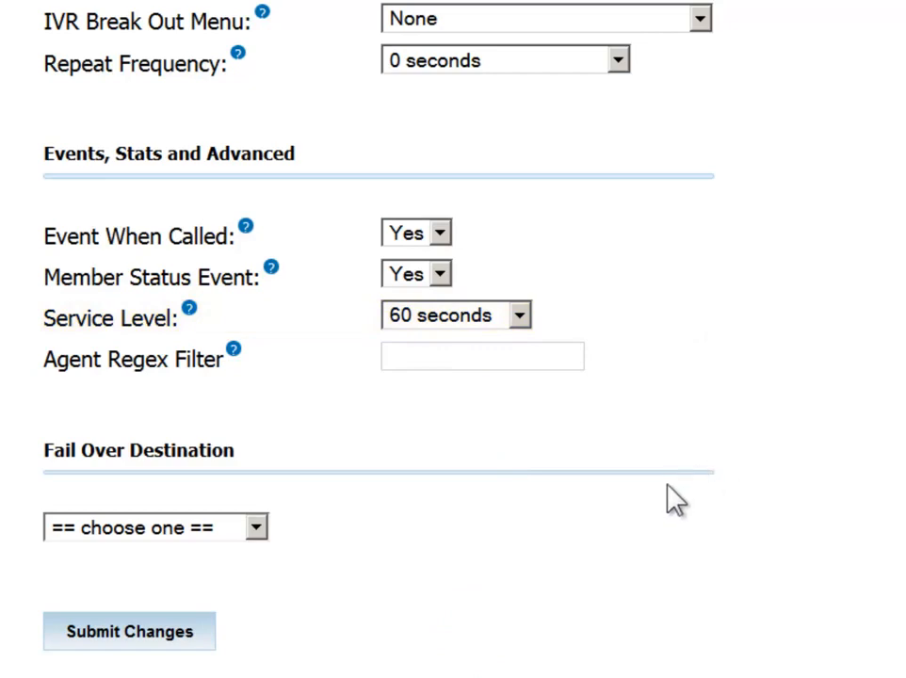
{"action": "mouse_move", "coordinate": [316, 563]}
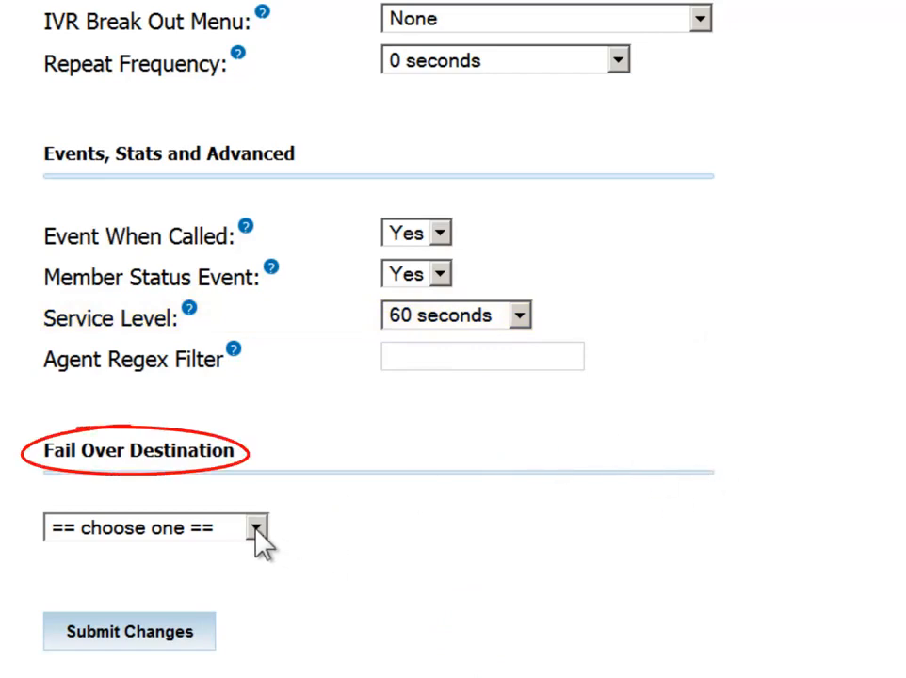
- Choose Voicemail <2000> Main Switchboard (busy) as the fail-over destination
{"action": "left_click", "coordinate": [259, 527]}
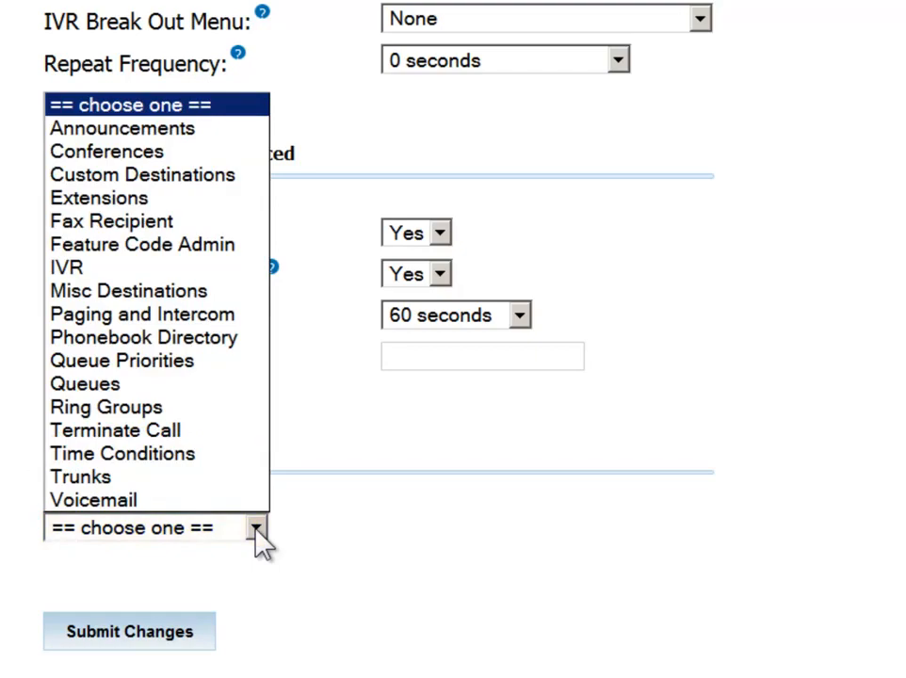
{"action": "left_click", "coordinate": [93, 499]}
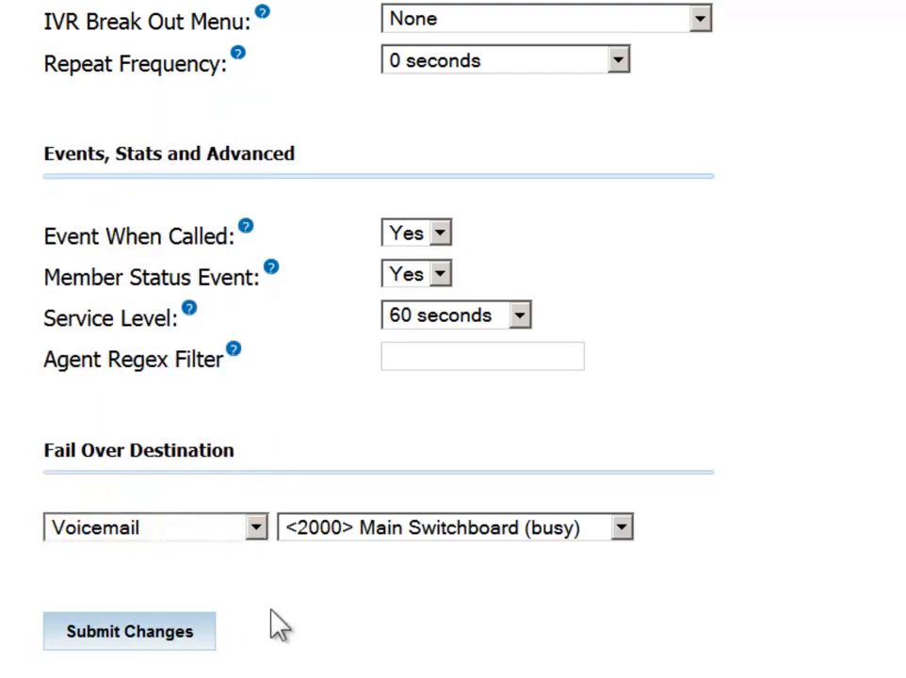
{"action": "scroll", "scroll_direction": "up", "scroll_amount": 3}
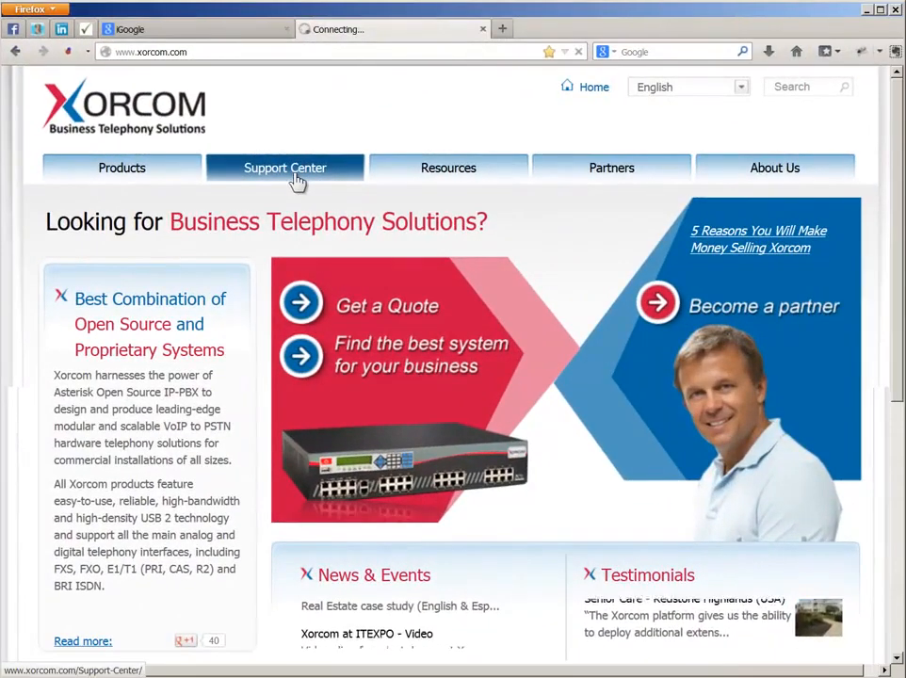
- Go to Support Center on xorcom.com and open Product Manuals
{"action": "left_click", "coordinate": [285, 168]}
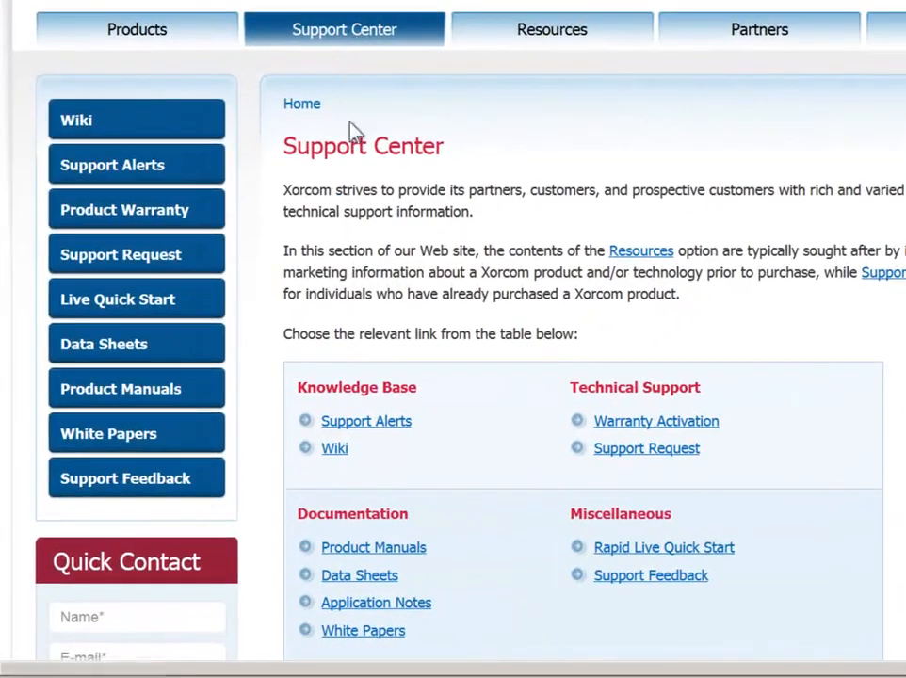
{"action": "mouse_move", "coordinate": [374, 547]}
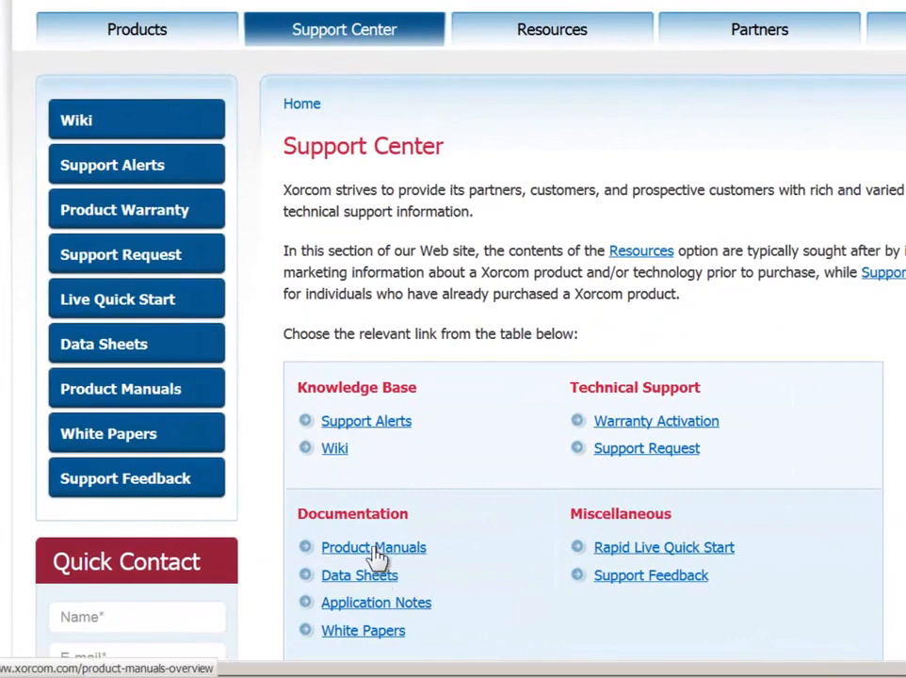
{"action": "left_click", "coordinate": [374, 547]}
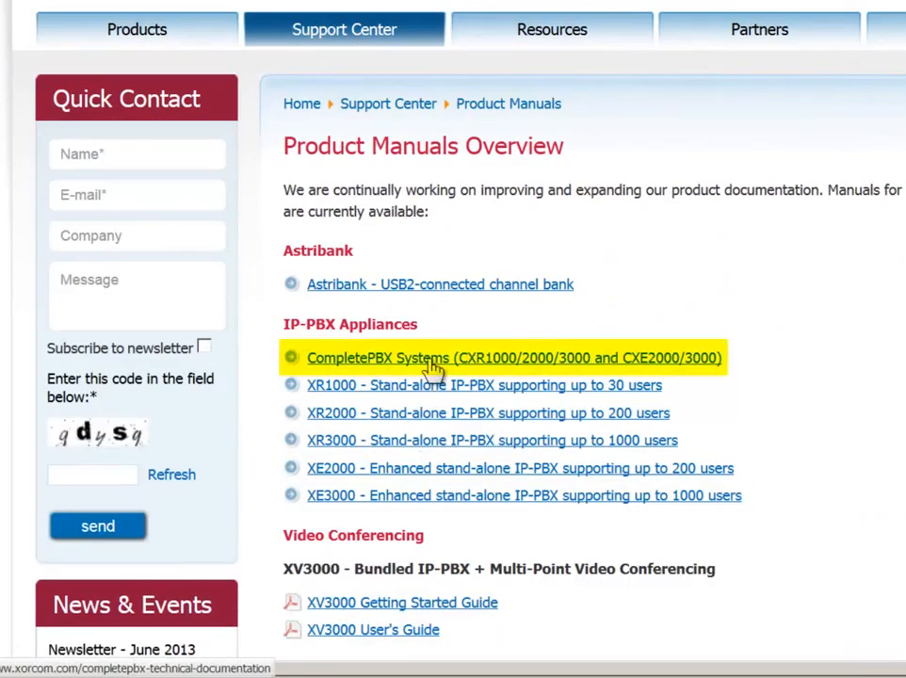